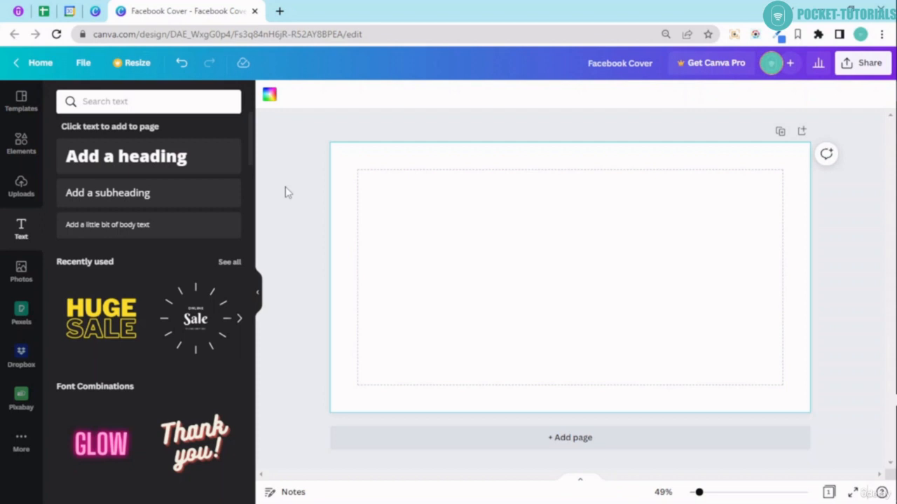
mouse_move(566, 125)
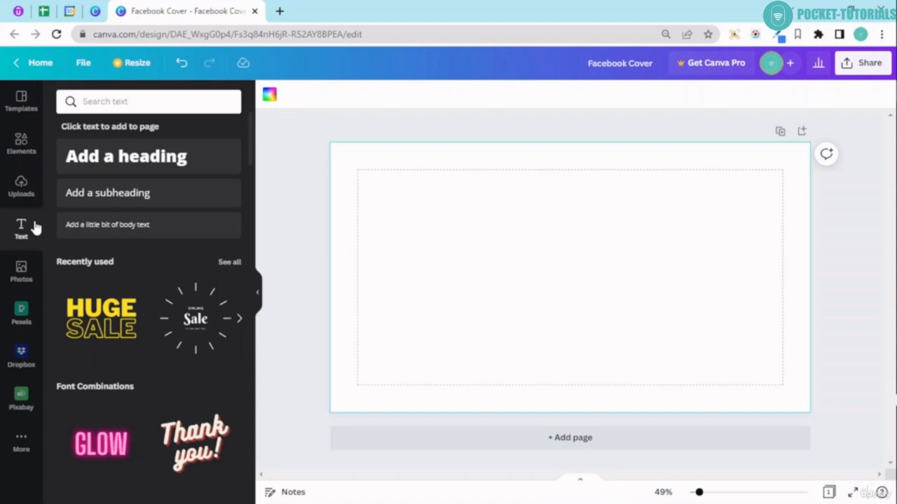
mouse_move(18, 231)
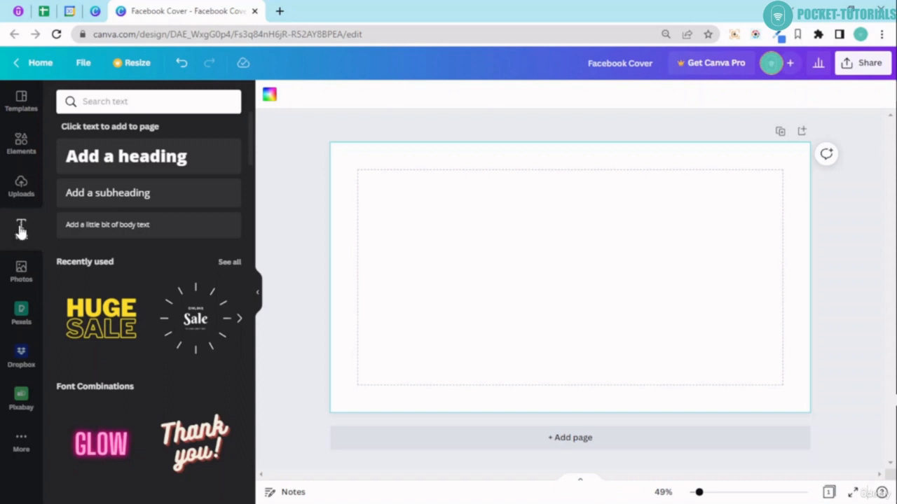
mouse_move(46, 230)
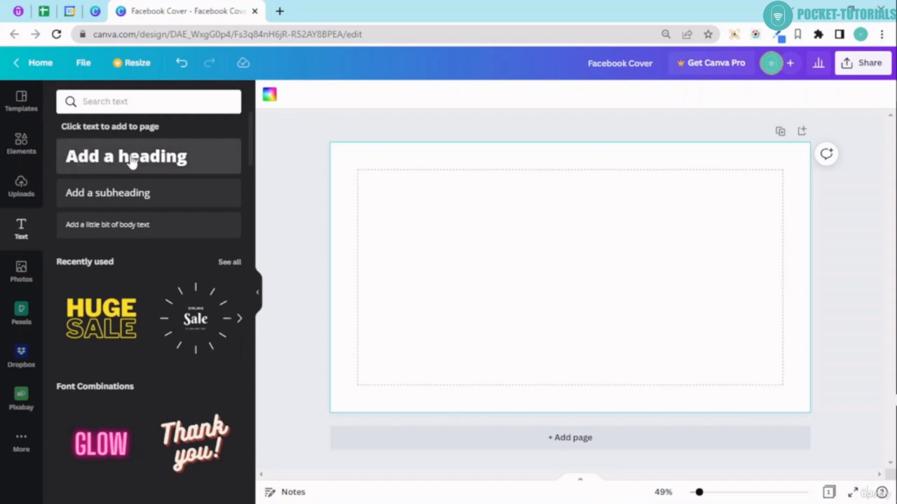
mouse_move(140, 231)
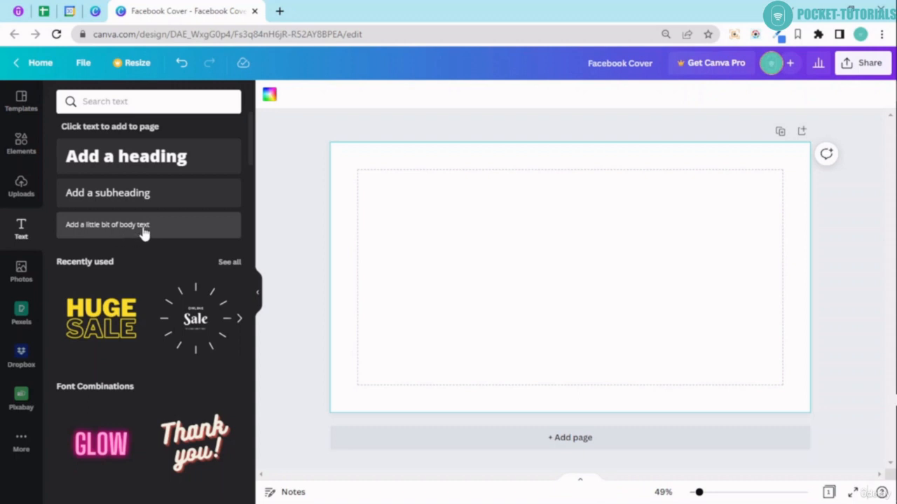
mouse_move(133, 156)
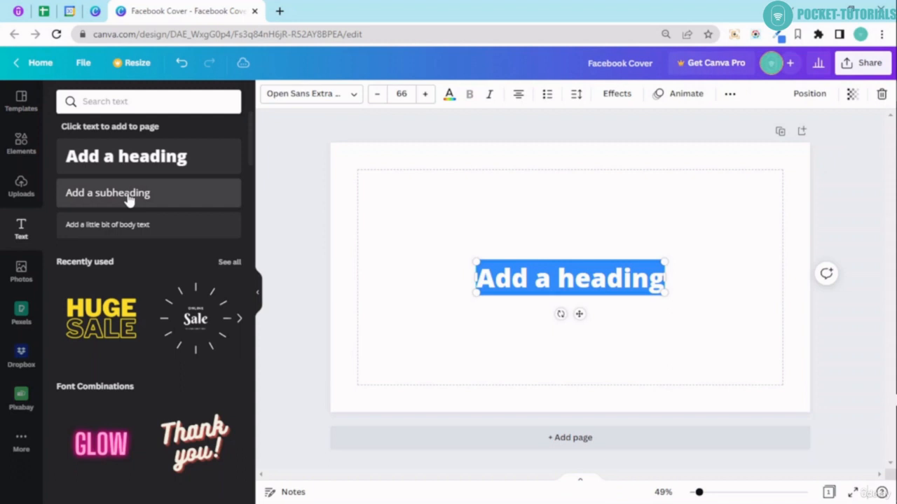
Add a subheading and change the heading text to 'Facebook Cover'
click(107, 192)
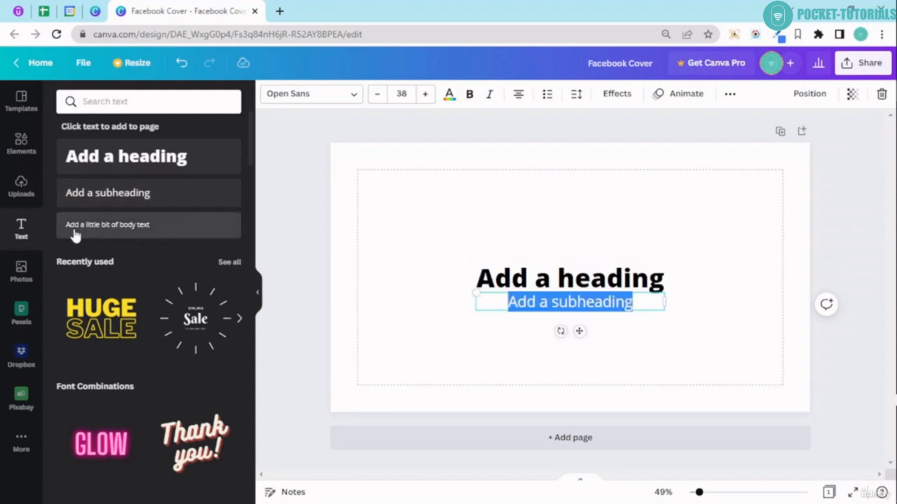
mouse_move(109, 231)
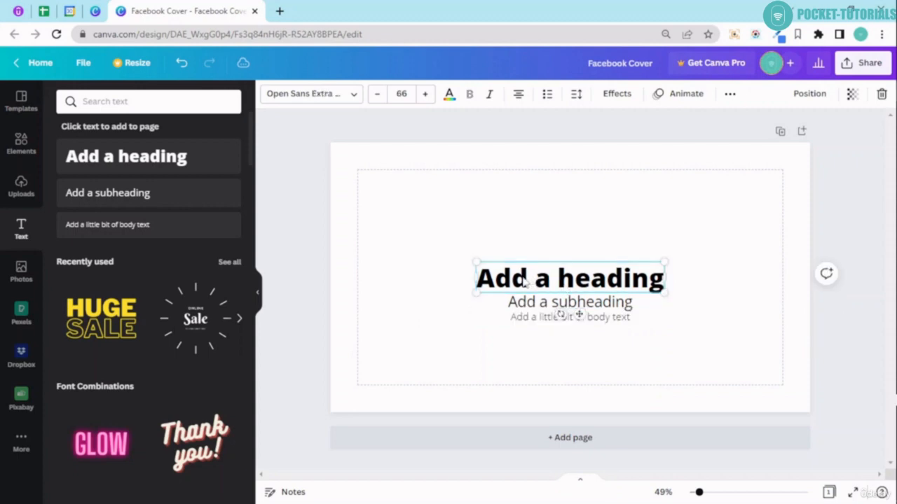
mouse_move(604, 289)
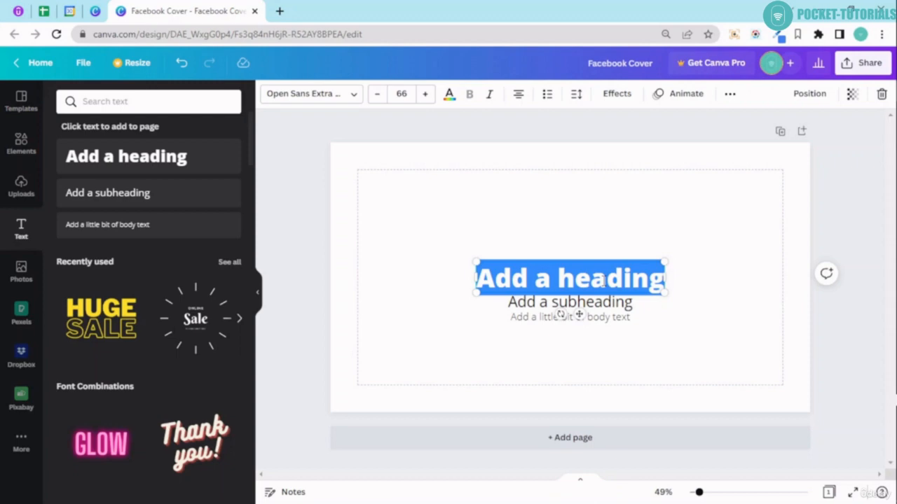
text(F)
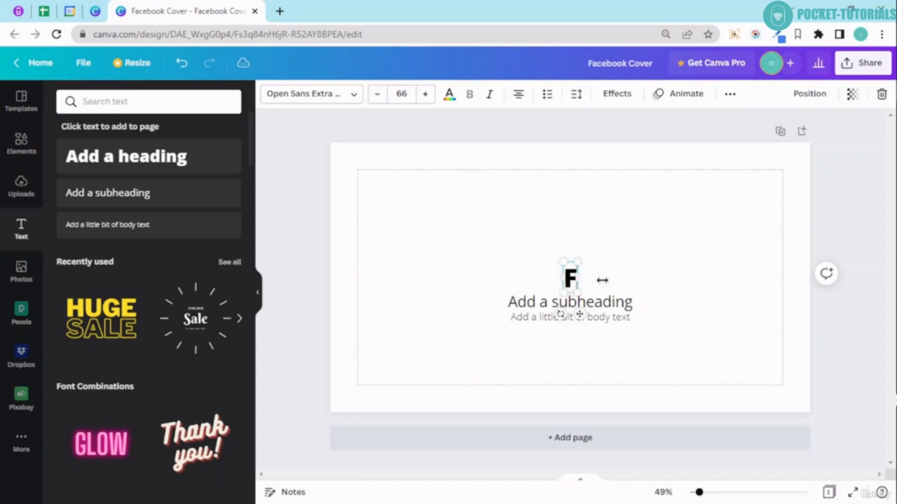
text(Facebook)
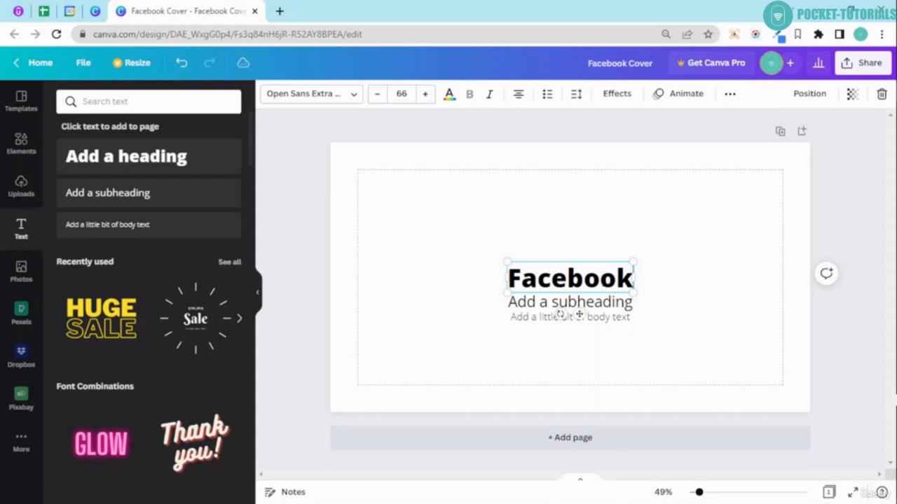
text(Co)
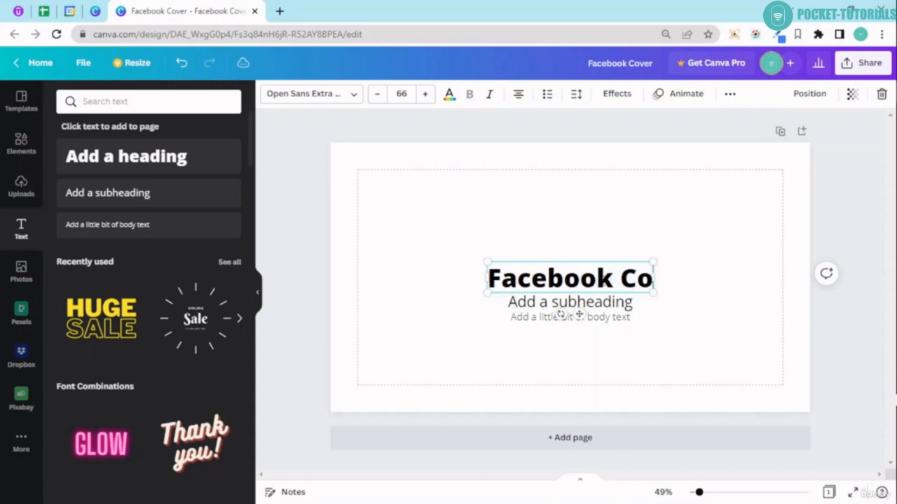
text(ver)
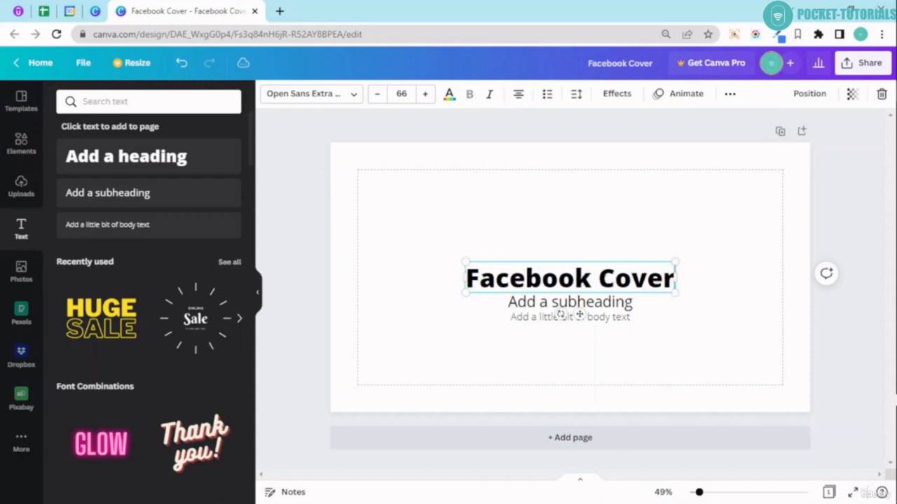
click(569, 302)
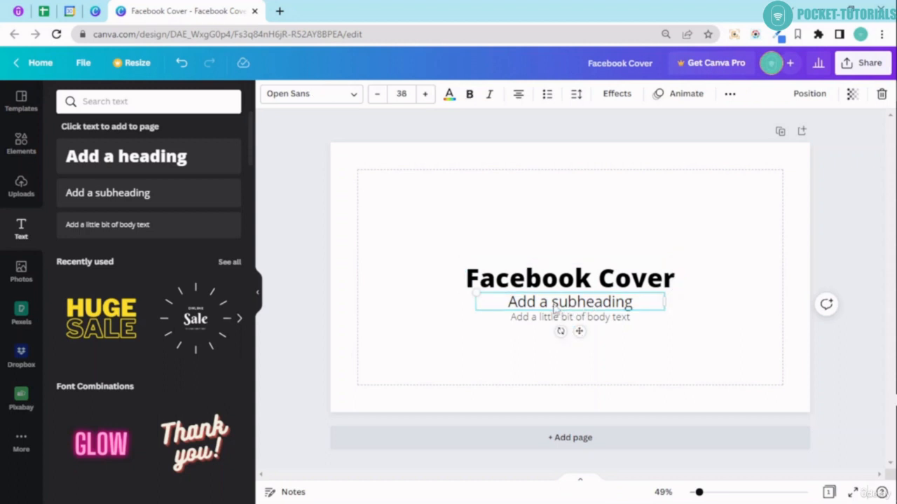
Type 'For Demo Purpose' into the subheading box and deselect it
text(F)
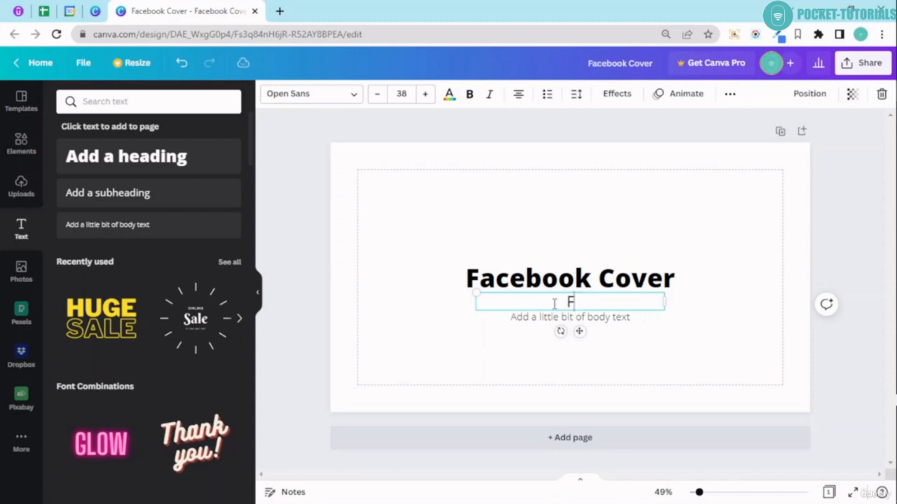
text(or D)
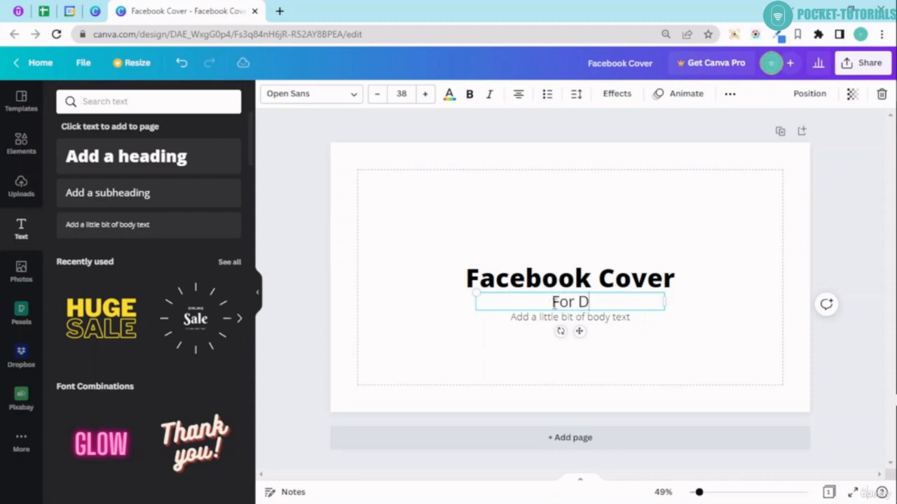
text(emo)
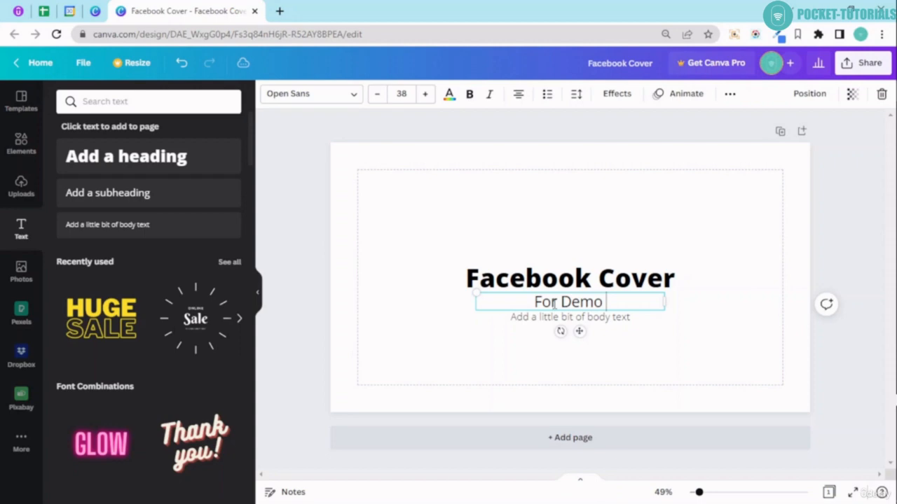
text(Purp)
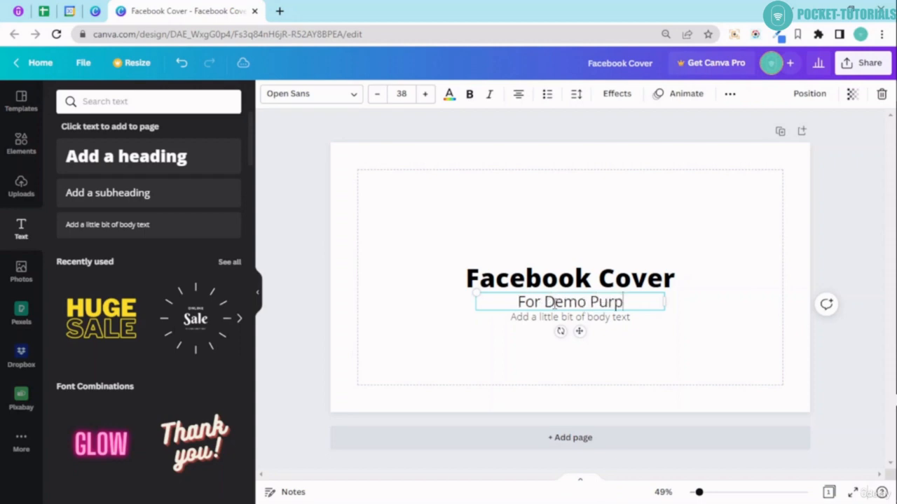
text(ose)
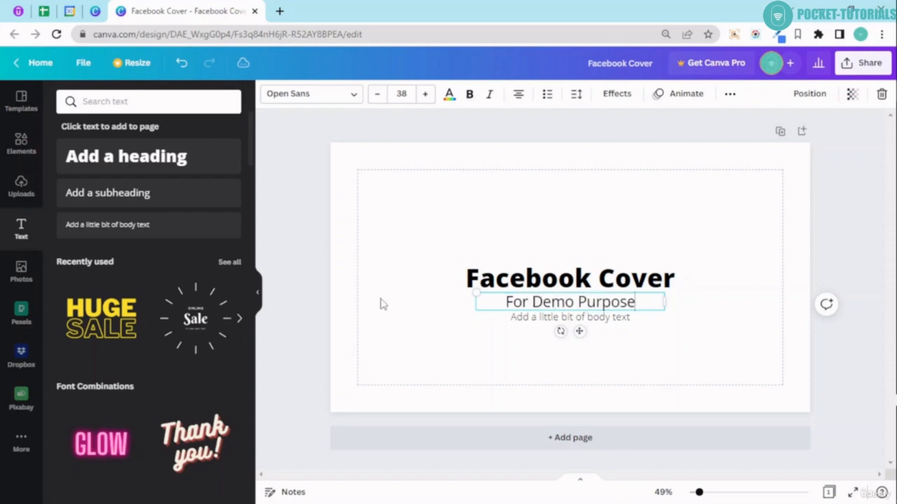
click(569, 317)
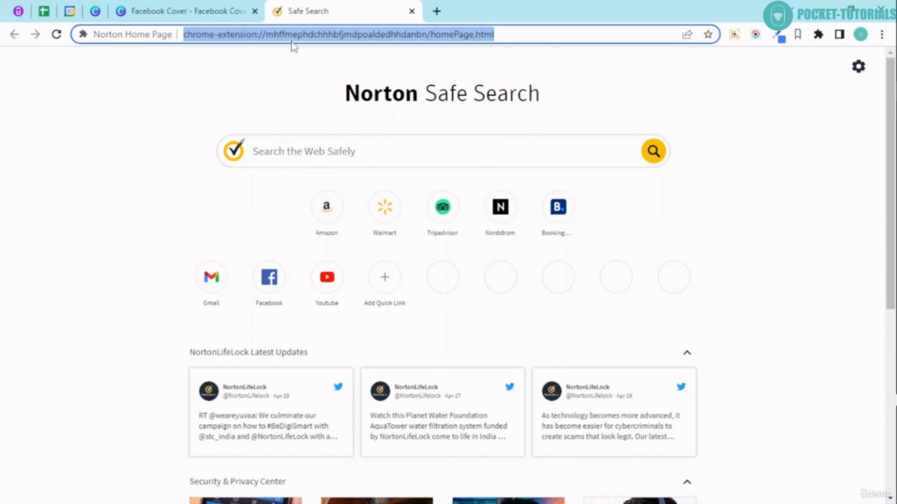
Search Google for 'lorem ipsum' and open the lipsum.com generator
text(llore)
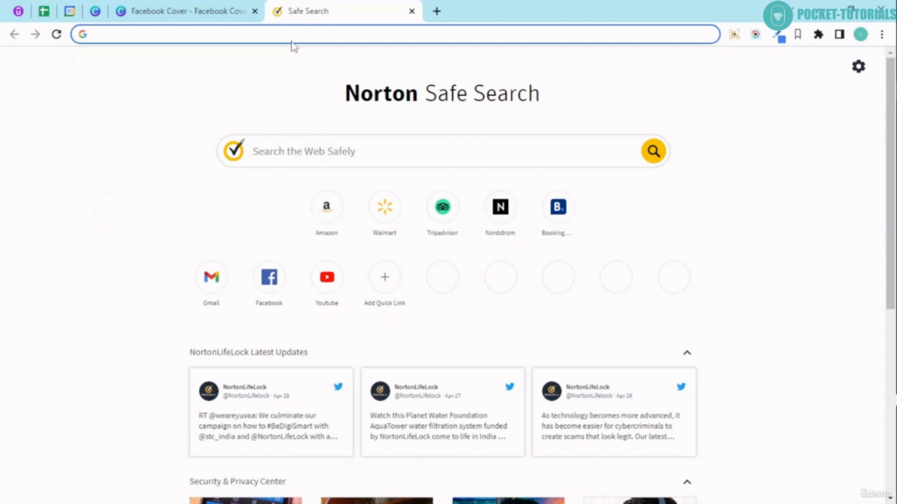
text(lorem ipsum)
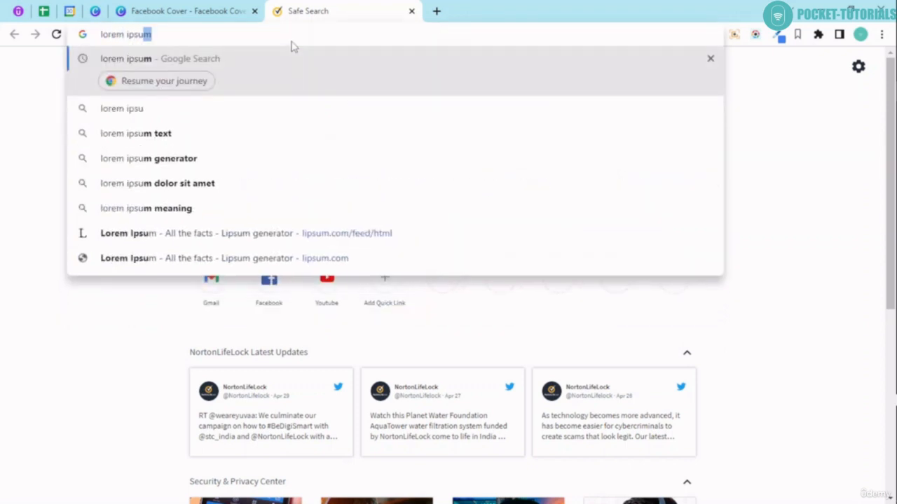
key(Return)
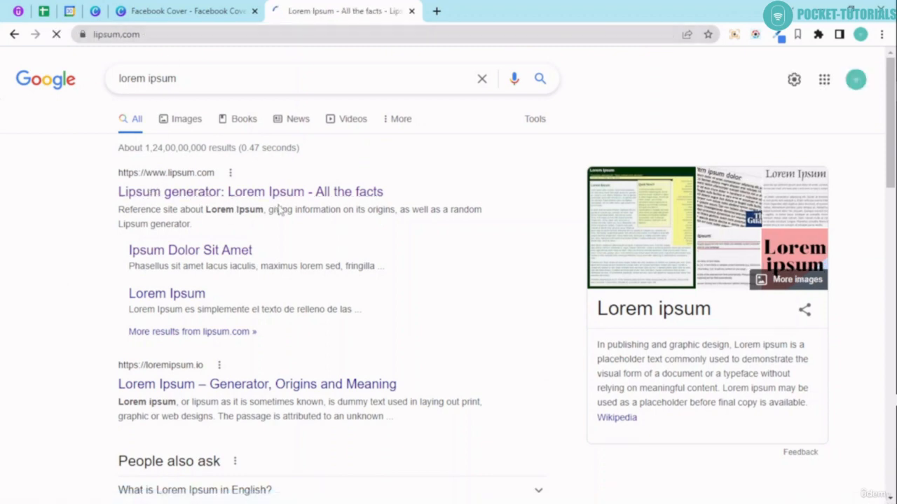
click(250, 191)
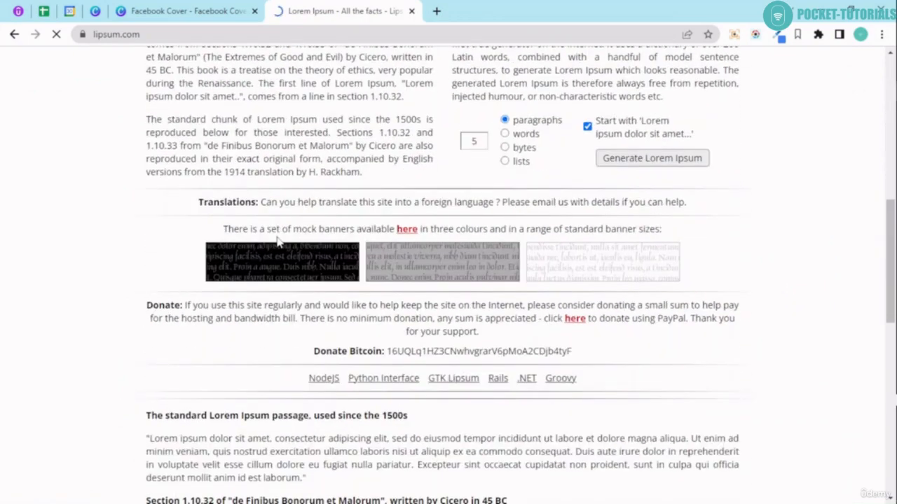
Generate one Lorem Ipsum paragraph and copy its opening lines
scroll(up, 3)
text(1)
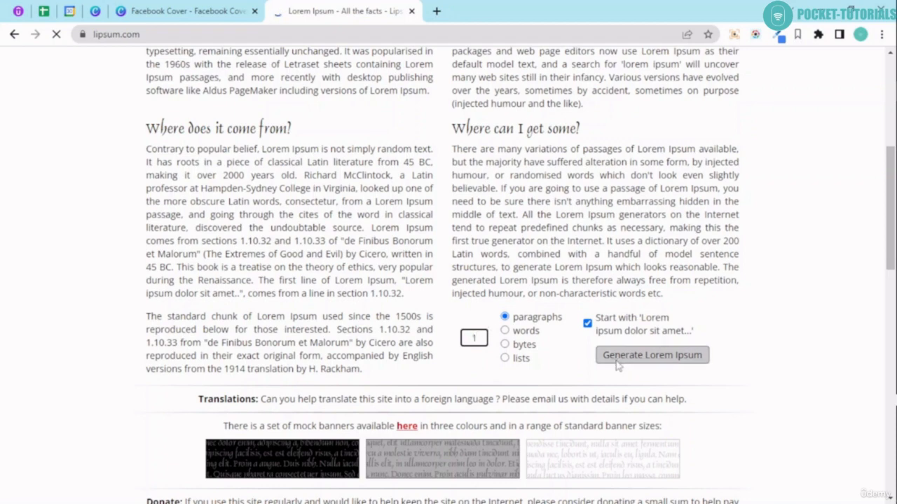
click(651, 354)
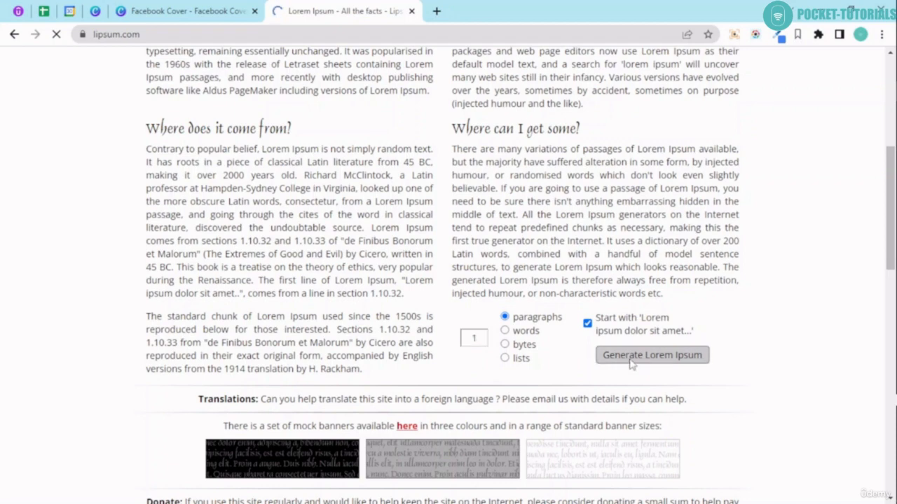
click(651, 355)
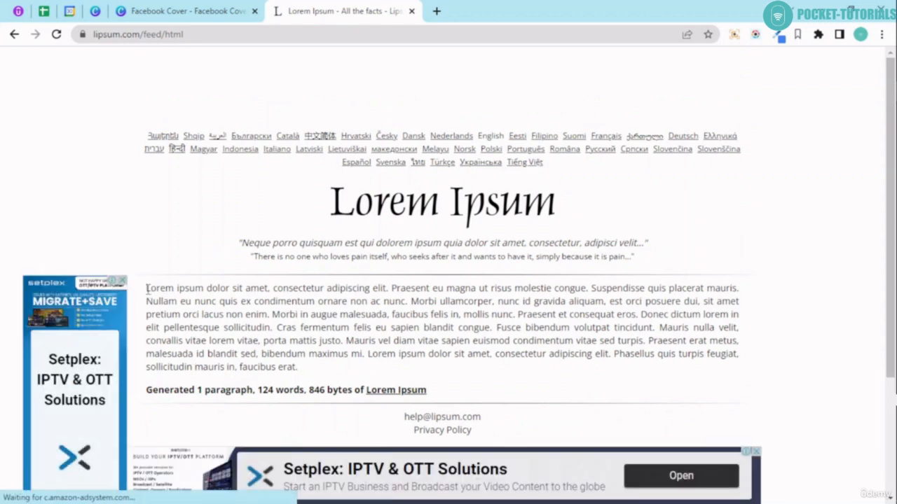
drag(146, 287, 637, 302)
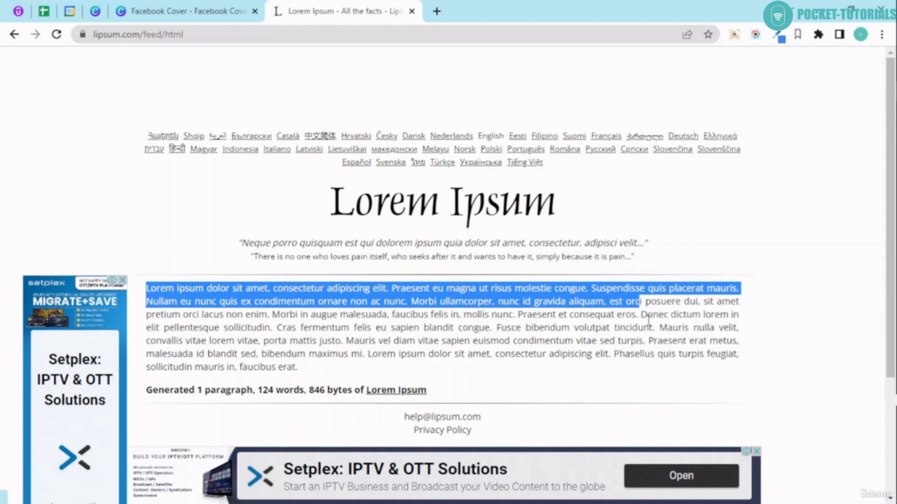
click(186, 10)
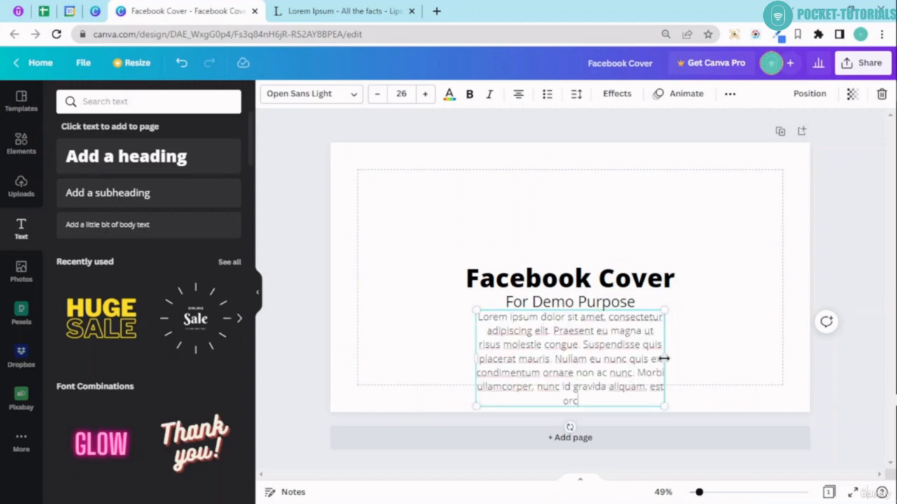
Widen the pasted Lorem Ipsum text box so it spans four centred lines
drag(663, 358, 747, 344)
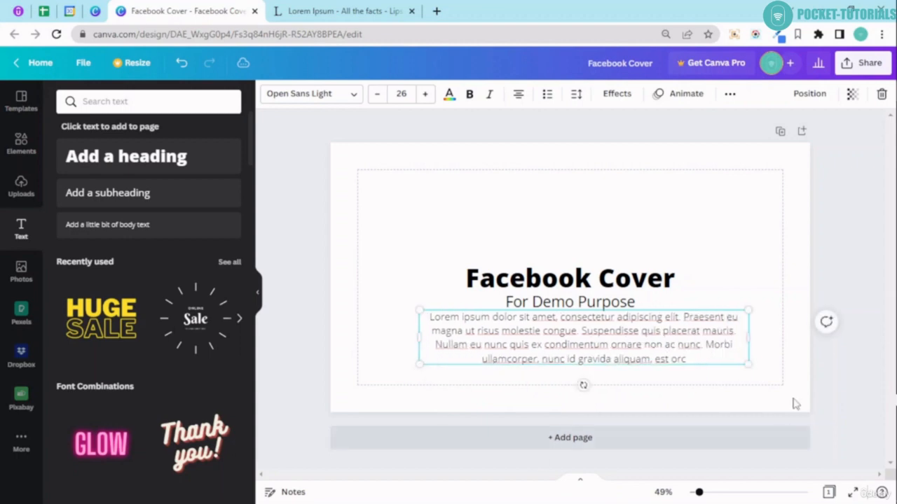
click(570, 277)
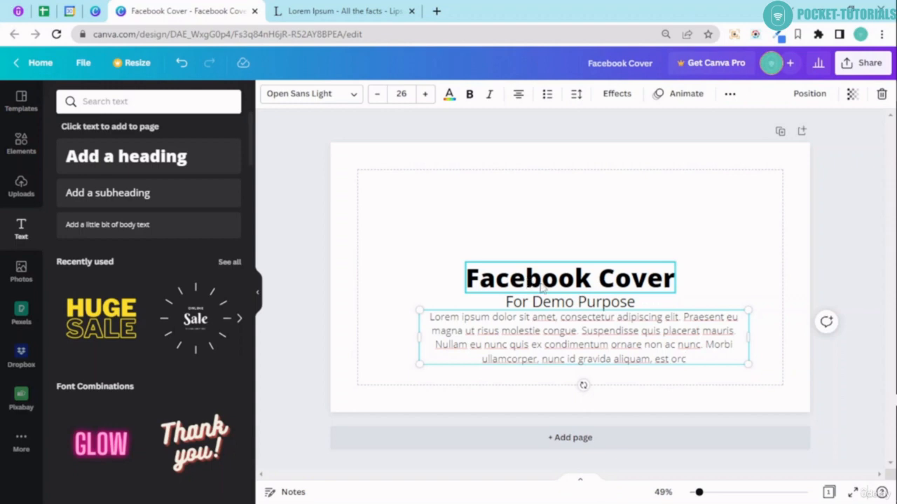
click(569, 278)
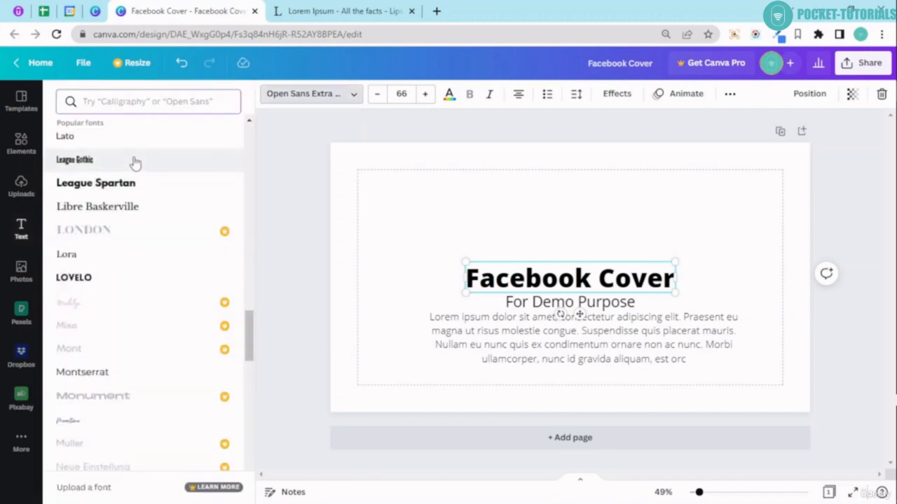
mouse_move(188, 246)
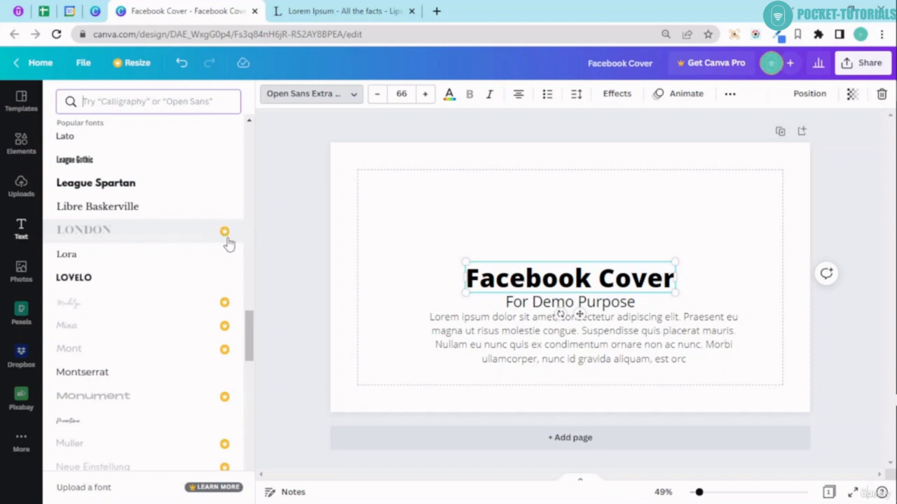
Scroll the font list and apply ABeeZee to the 'Facebook Cover' heading
scroll(down, 3)
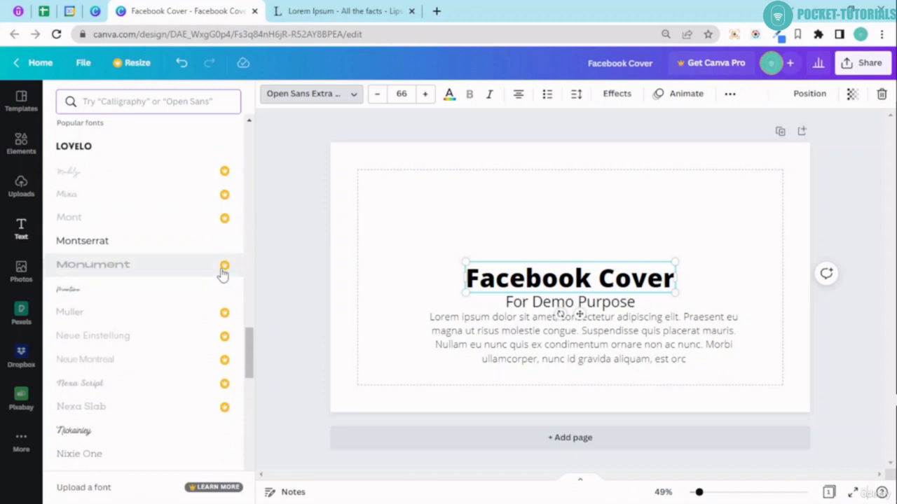
scroll(down, 3)
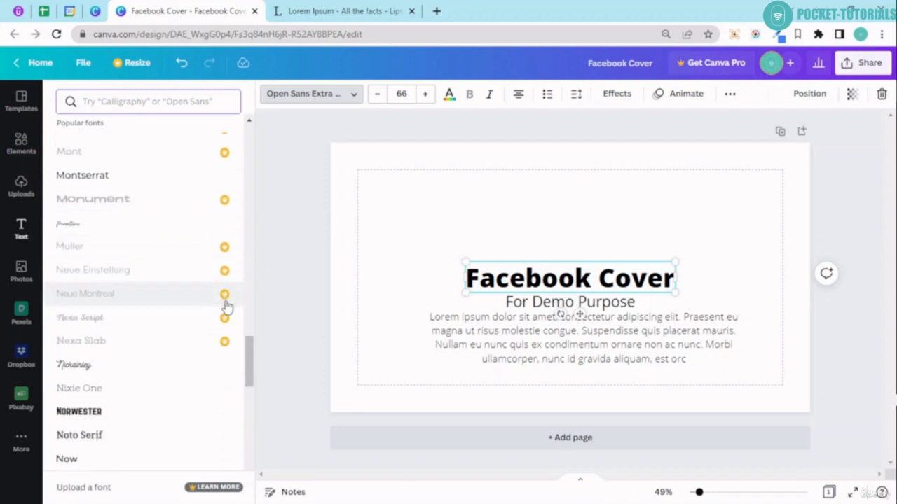
scroll(down, 3)
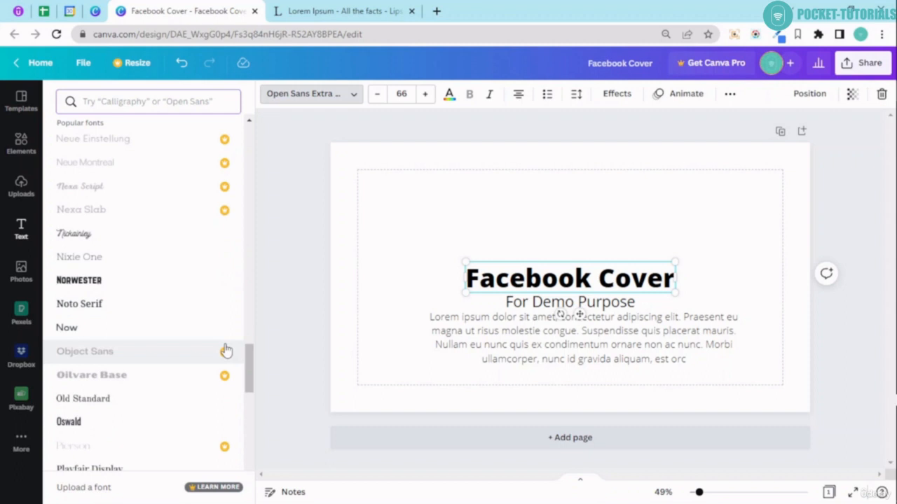
scroll(down, 3)
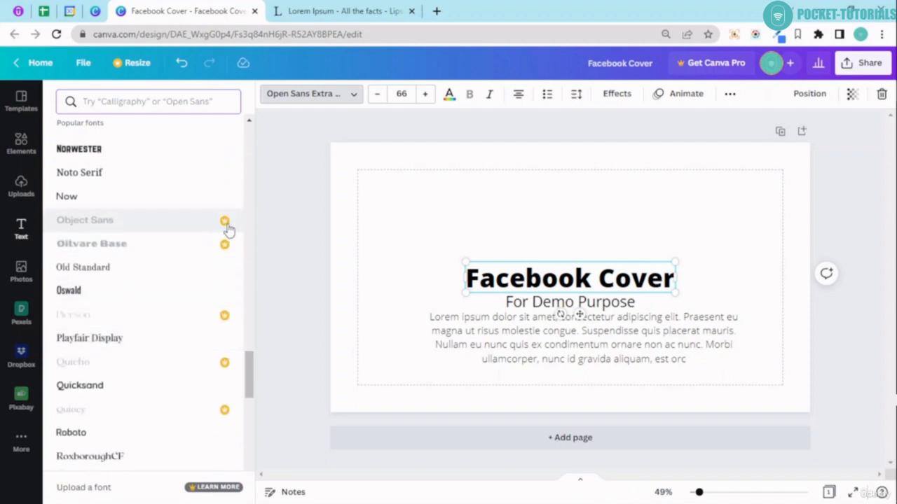
scroll(down, 3)
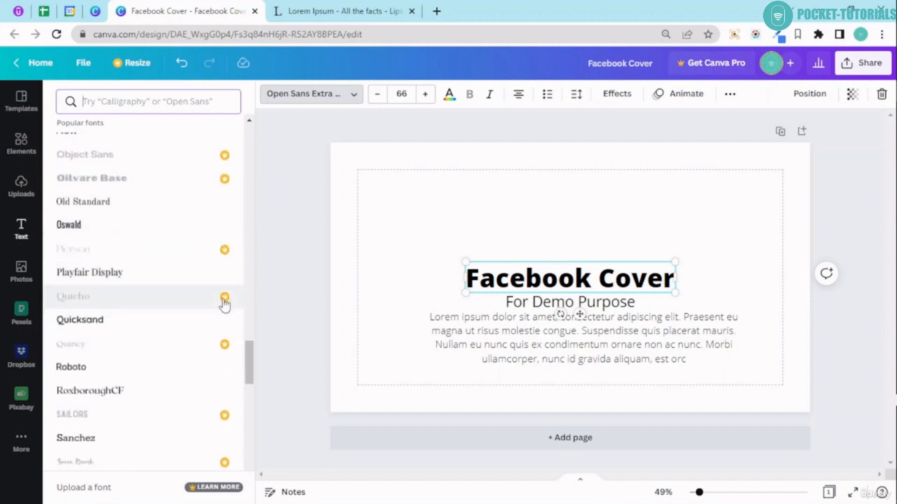
scroll(down, 3)
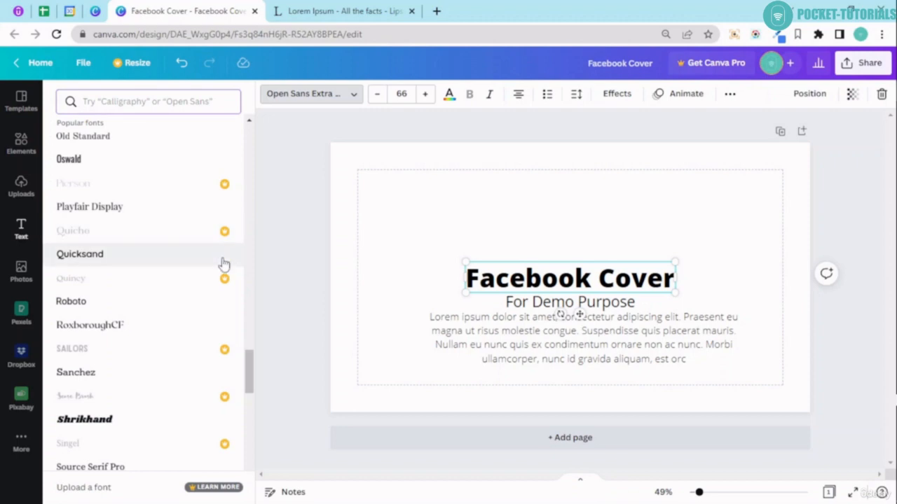
scroll(down, 3)
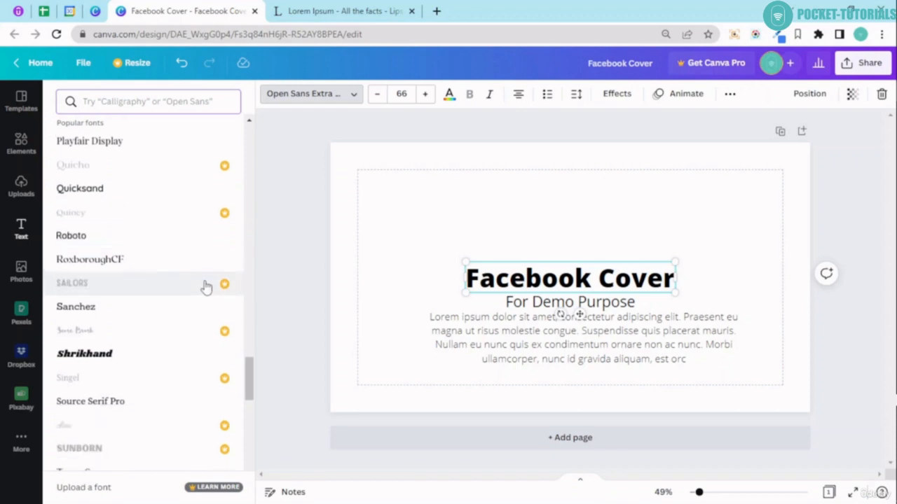
scroll(down, 3)
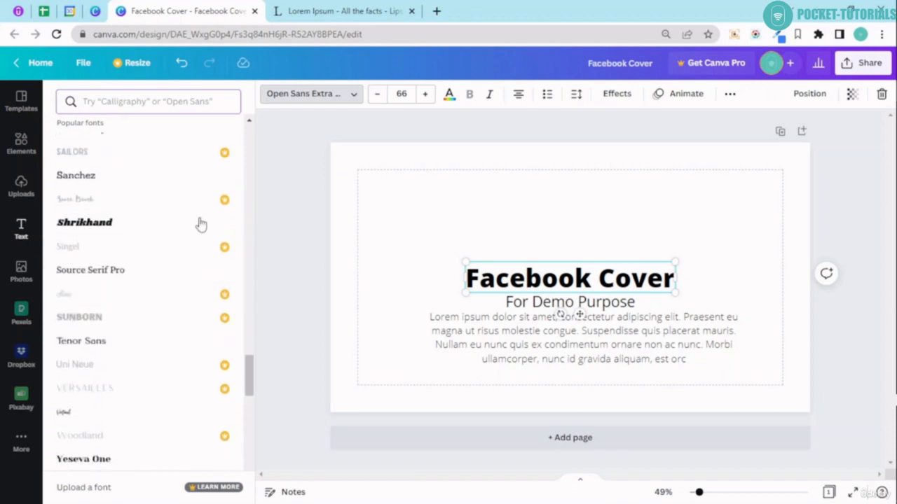
scroll(down, 3)
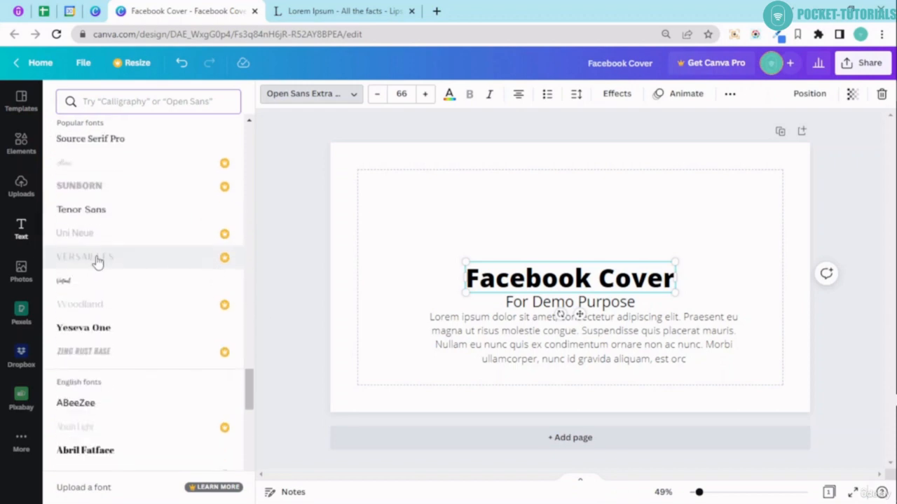
scroll(down, 3)
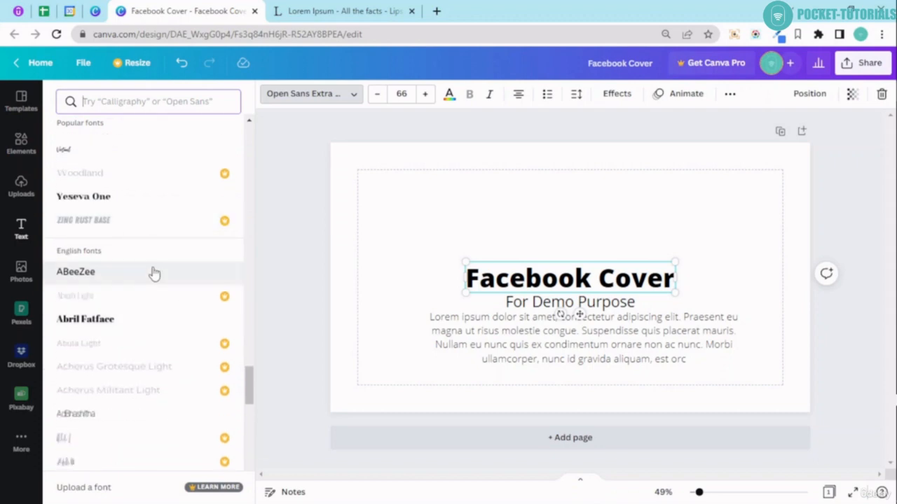
mouse_move(124, 284)
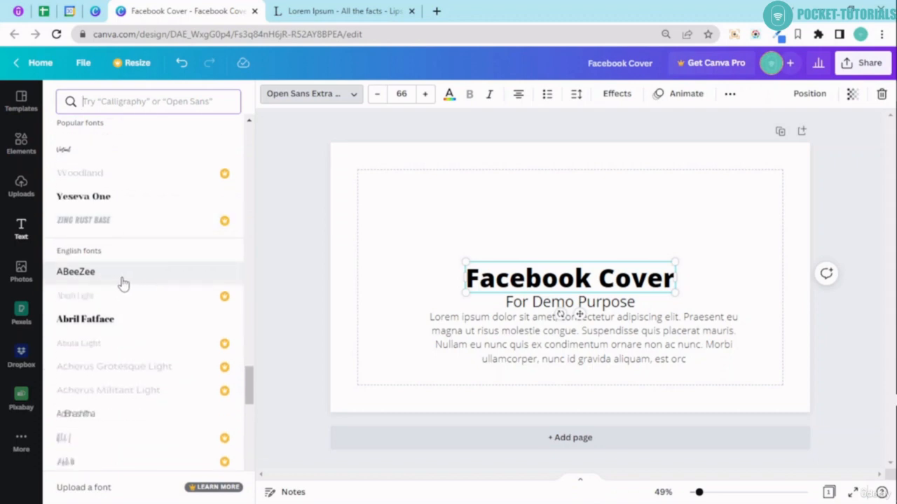
click(75, 272)
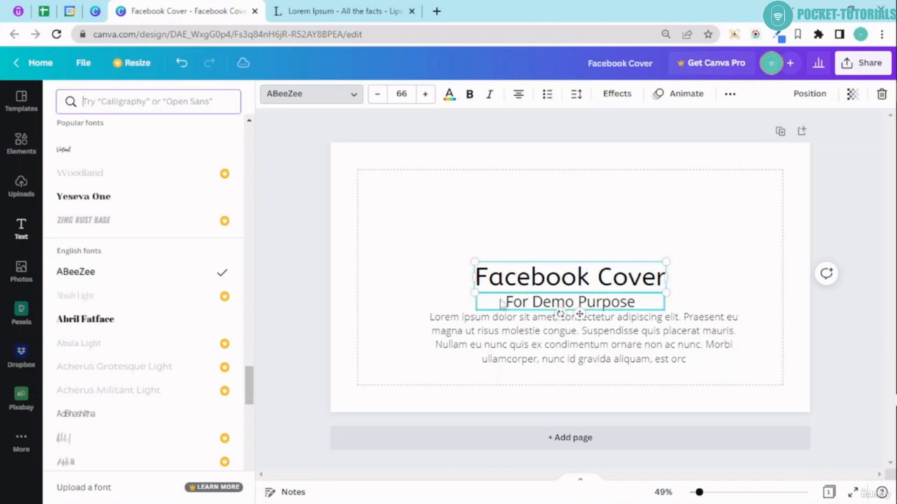
Make 'For Demo Purpose' bold and purple, then select the body paragraph
click(469, 93)
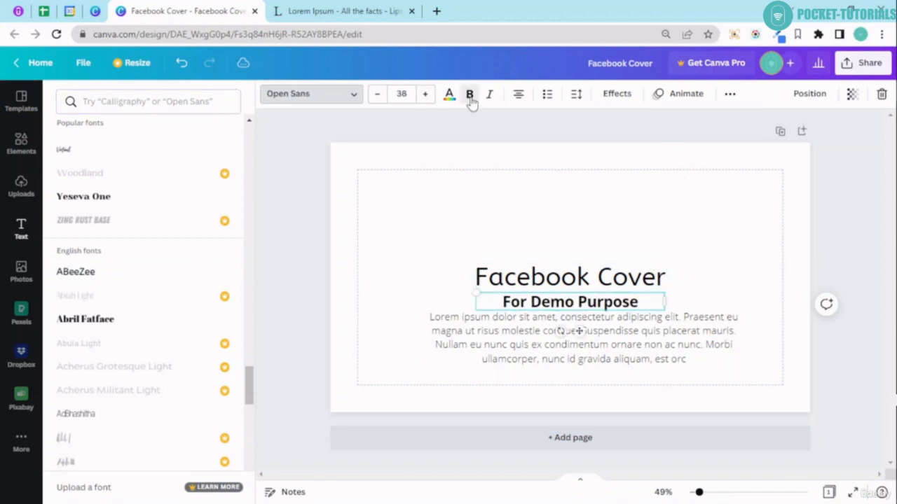
mouse_move(448, 93)
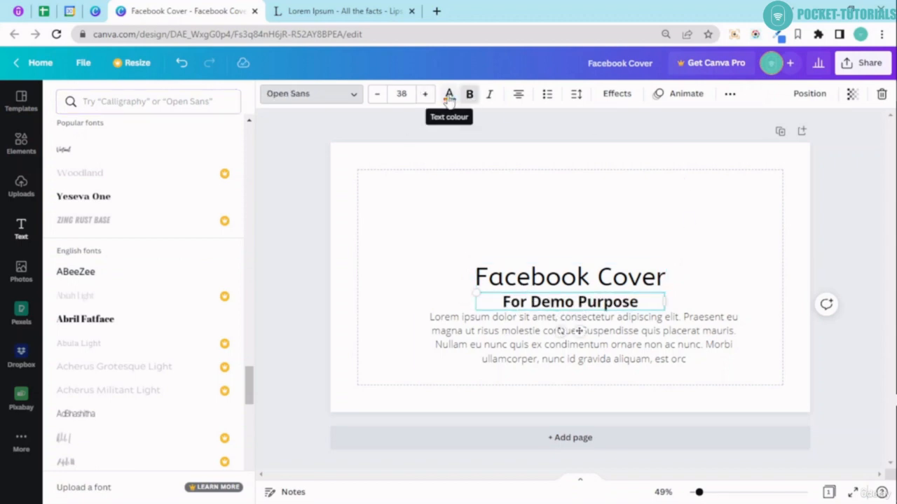
click(448, 94)
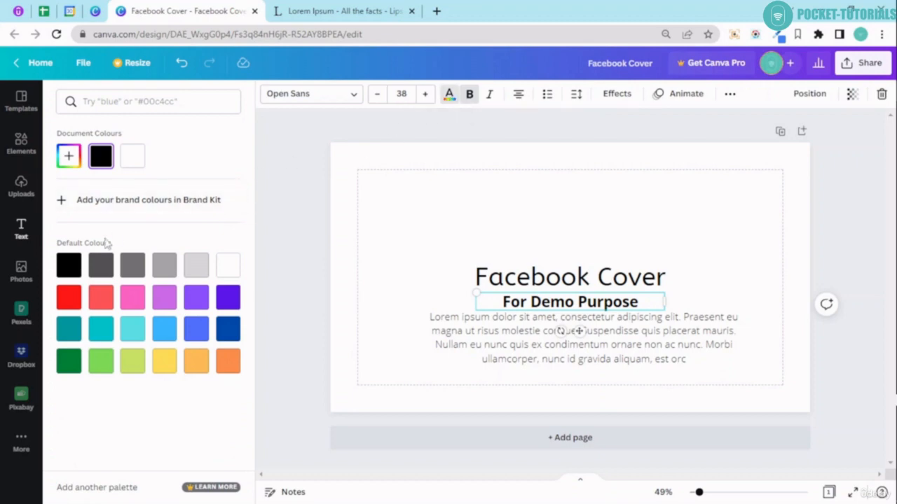
click(164, 297)
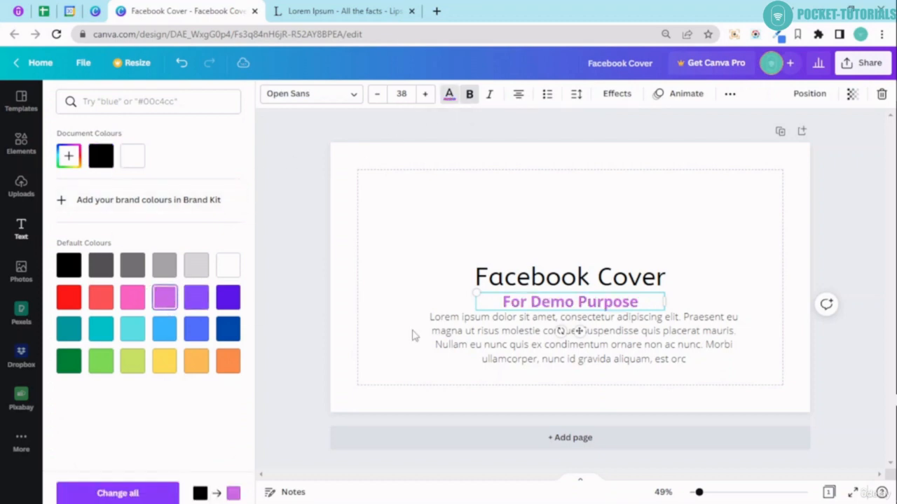
click(581, 336)
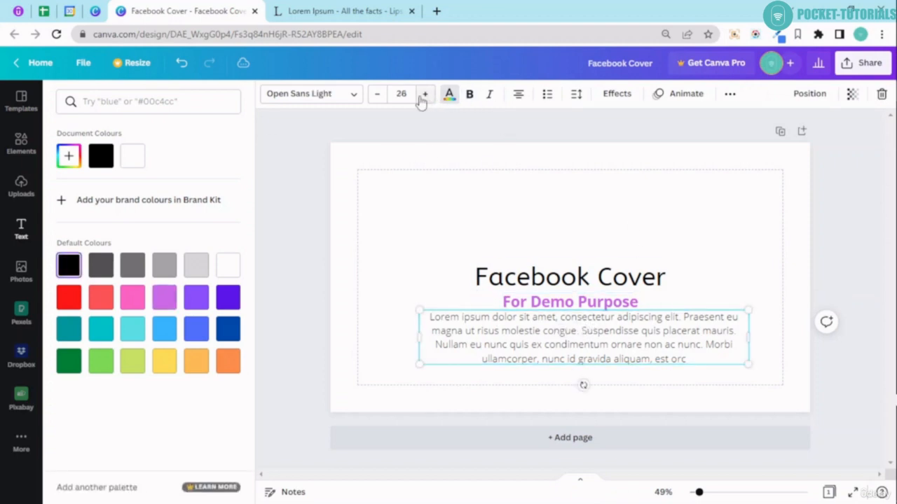
mouse_move(449, 98)
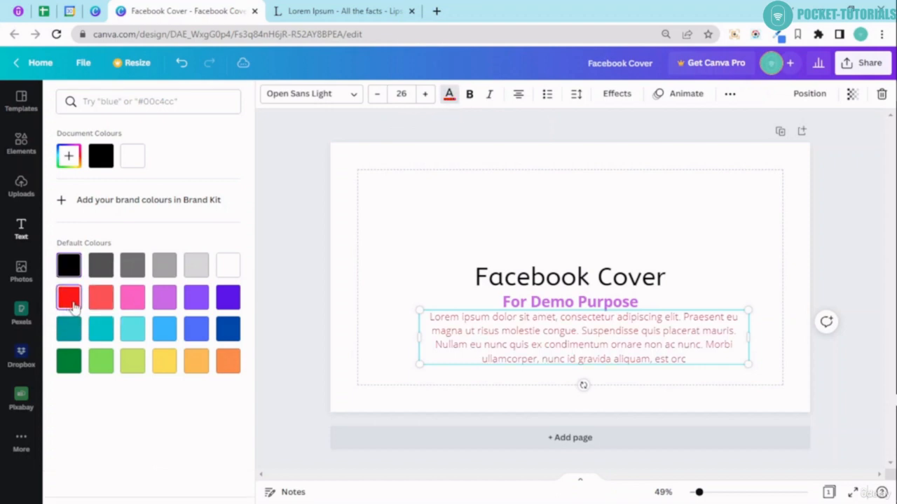
click(68, 297)
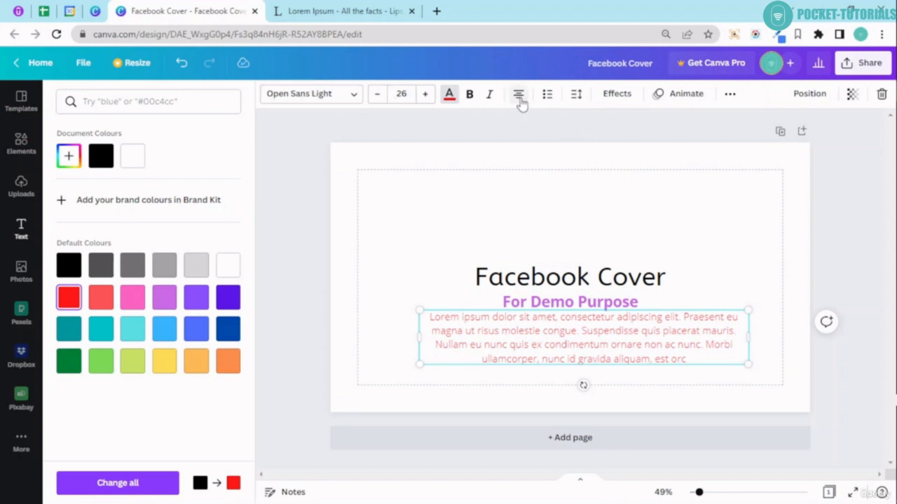
mouse_move(519, 94)
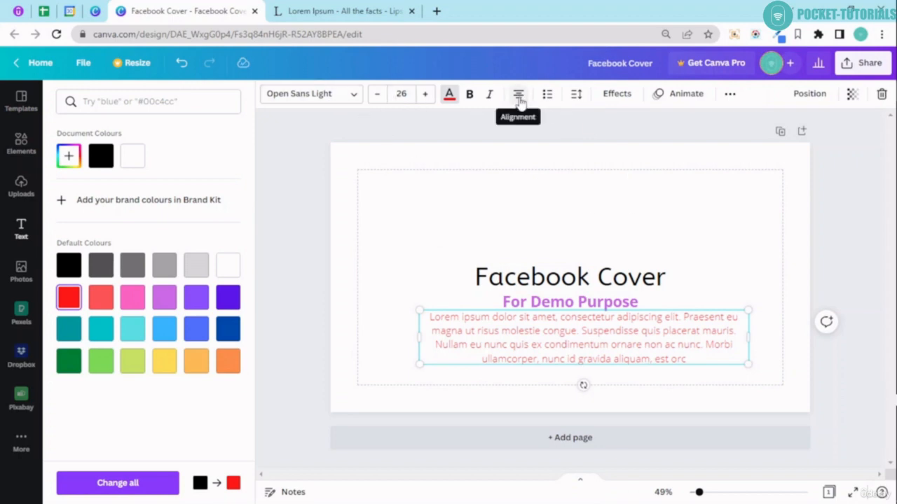
click(518, 93)
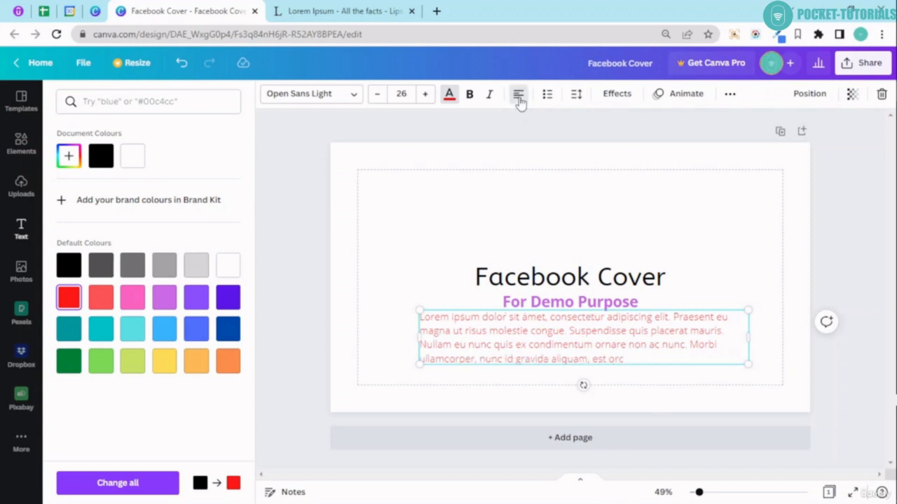
click(518, 93)
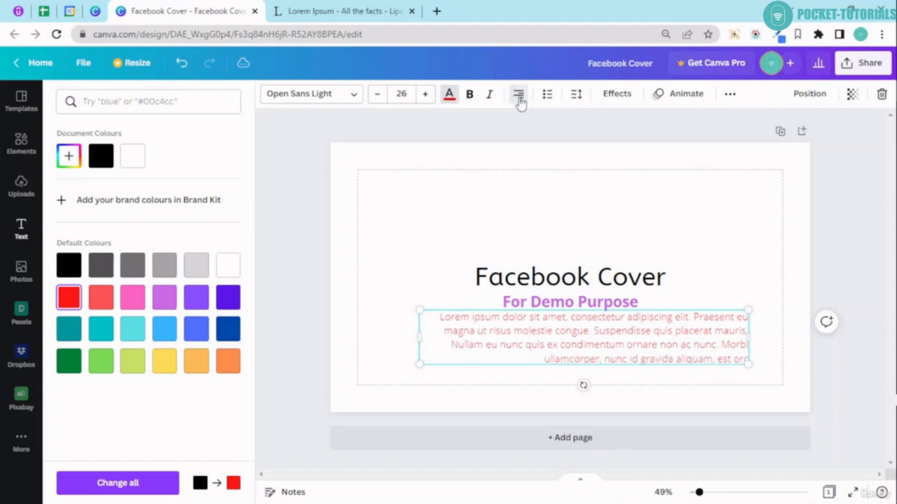
click(518, 94)
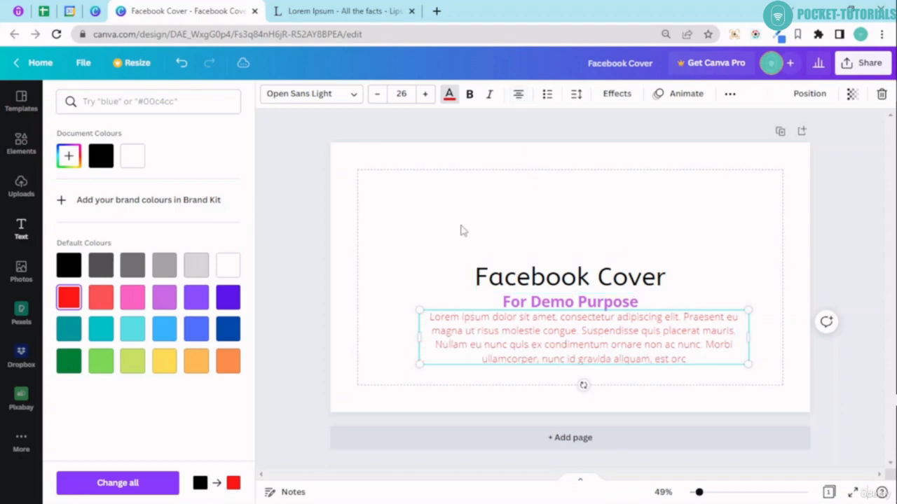
Browse the Text panel's font combinations until the outlined ACTION style is visible
click(21, 228)
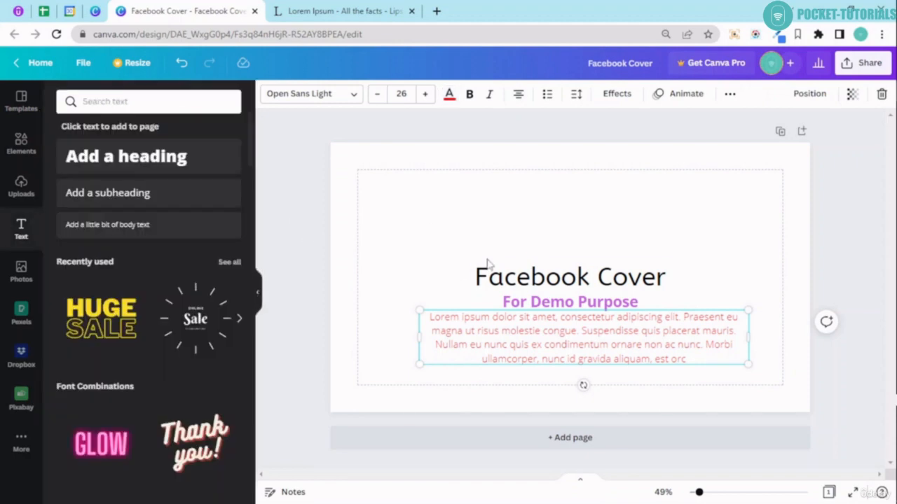
scroll(down, 3)
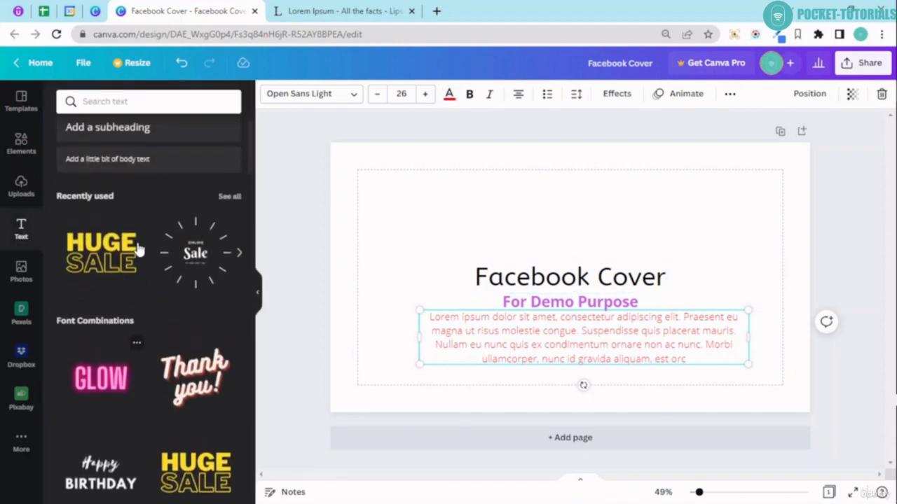
scroll(down, 3)
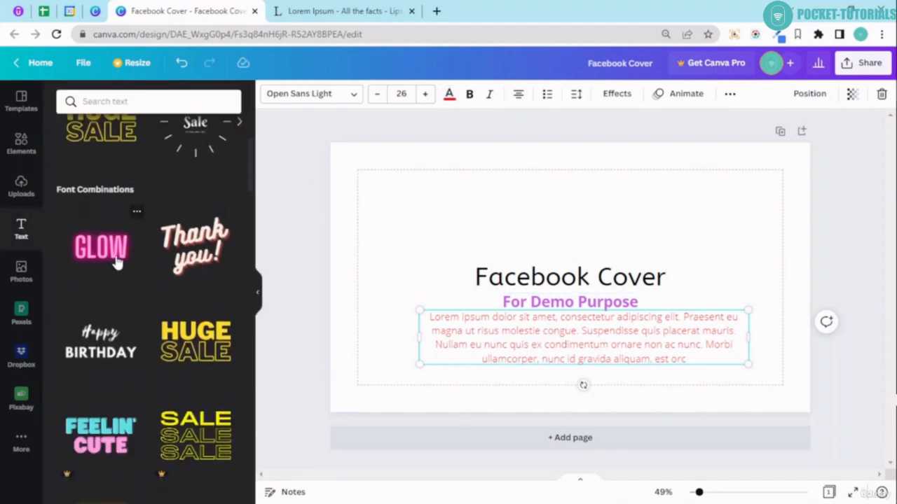
scroll(down, 3)
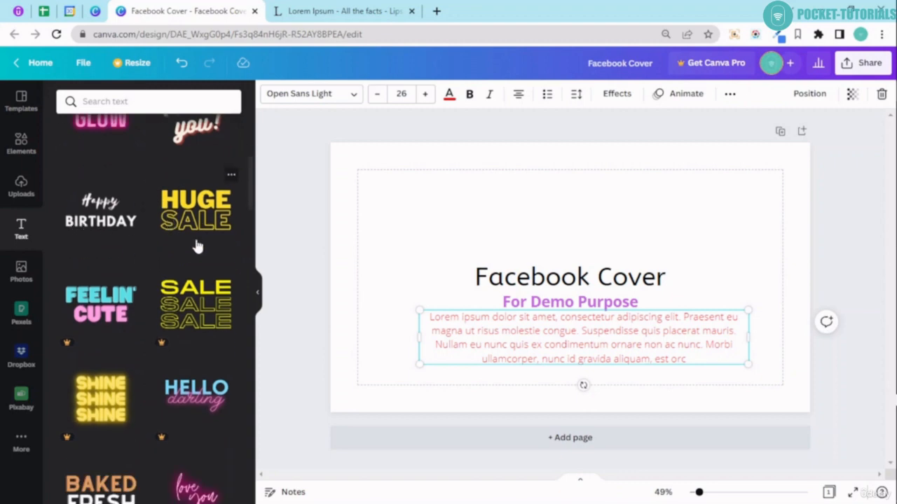
scroll(down, 3)
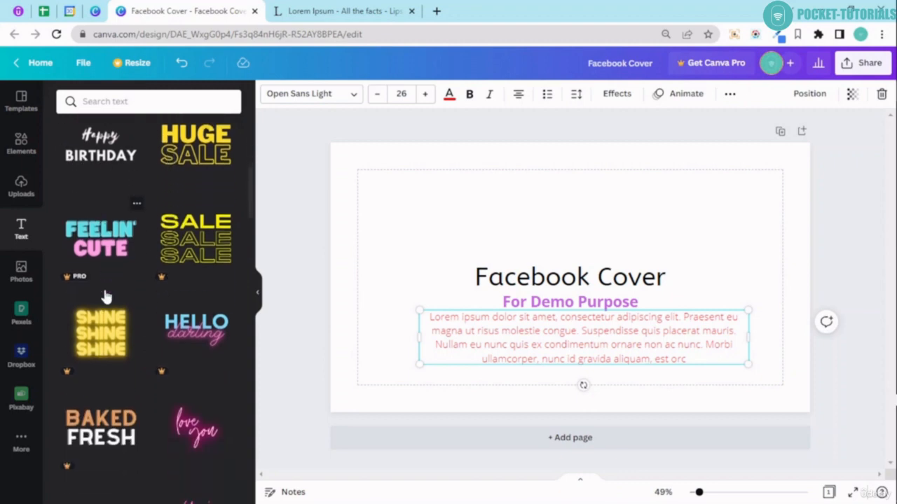
scroll(down, 3)
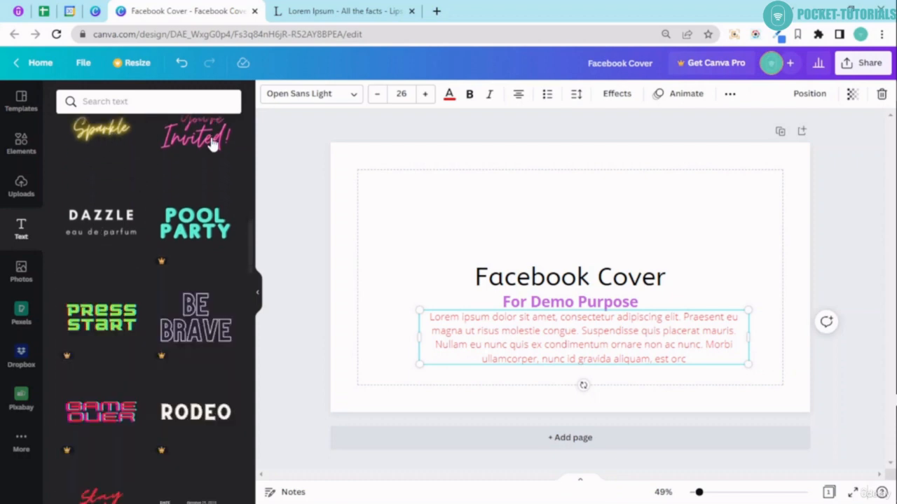
scroll(down, 3)
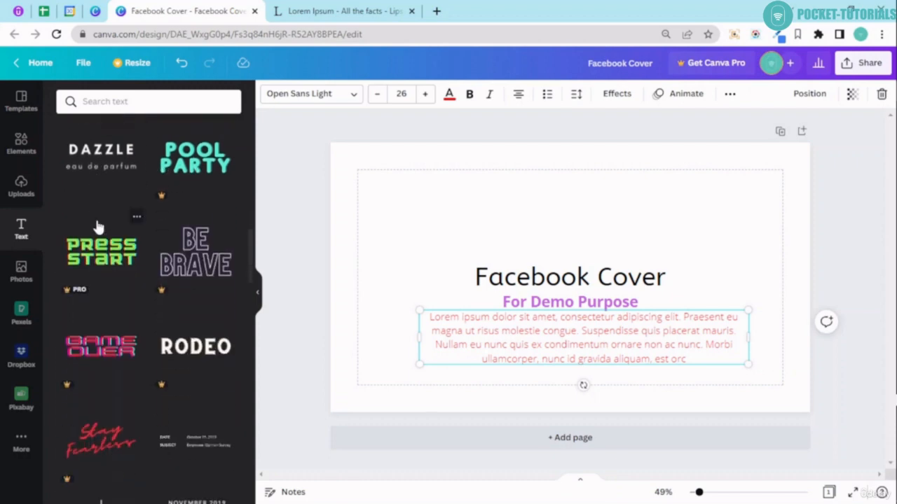
scroll(down, 3)
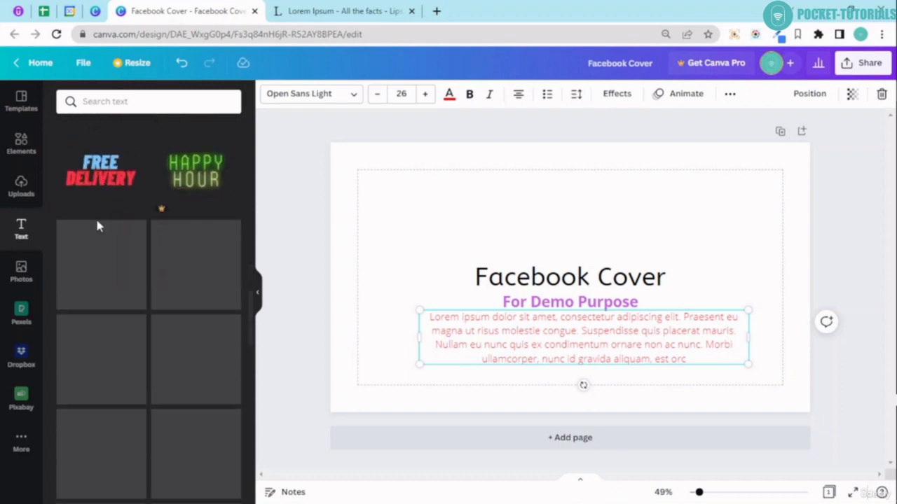
scroll(up, 3)
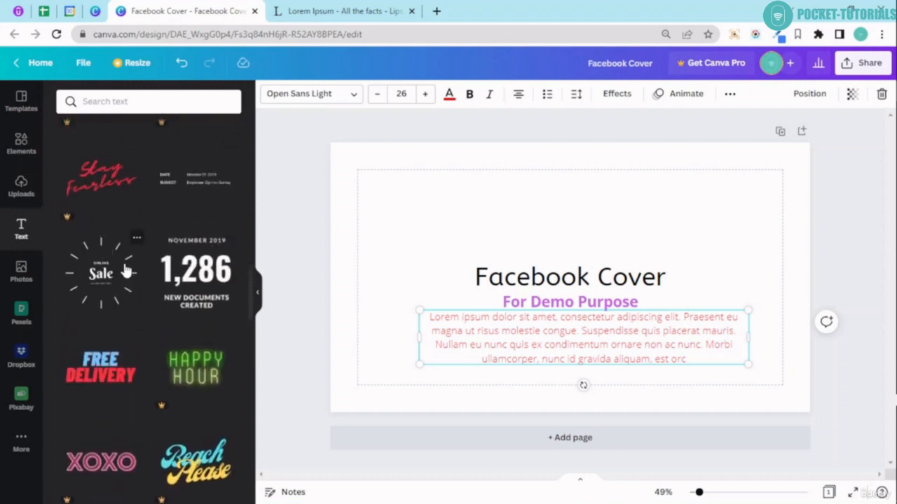
mouse_move(126, 276)
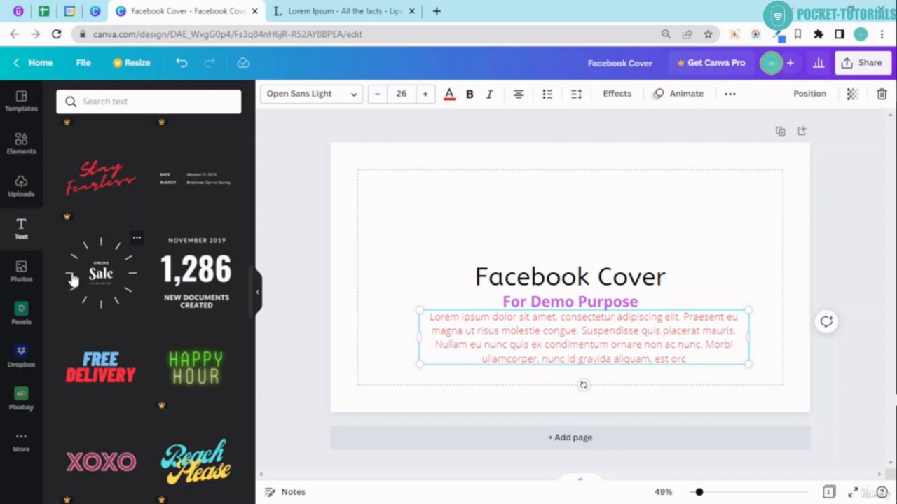
scroll(down, 3)
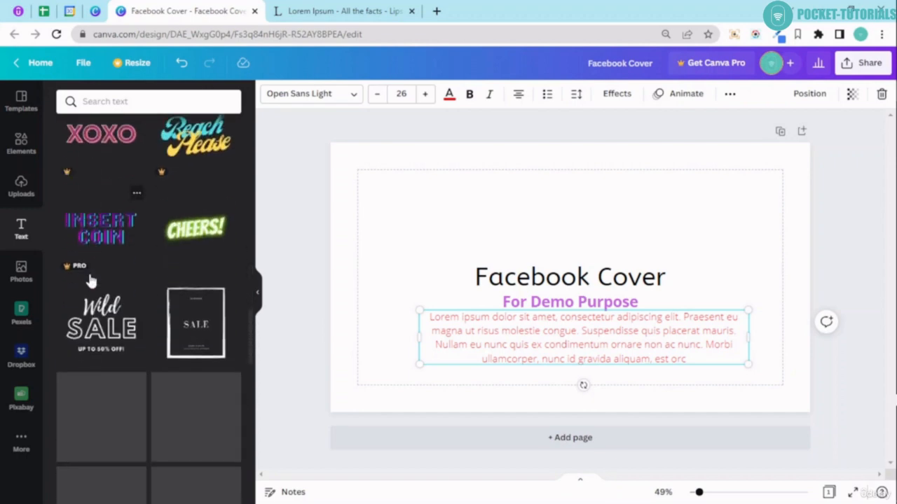
scroll(down, 3)
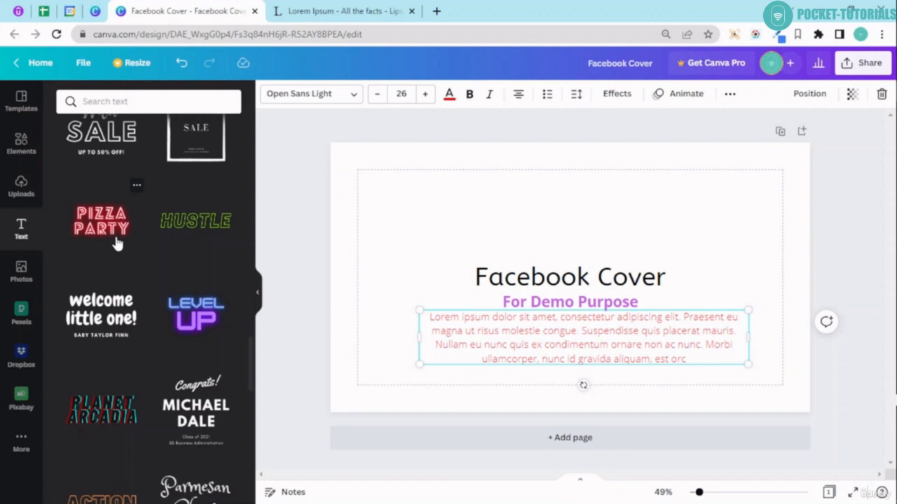
scroll(down, 3)
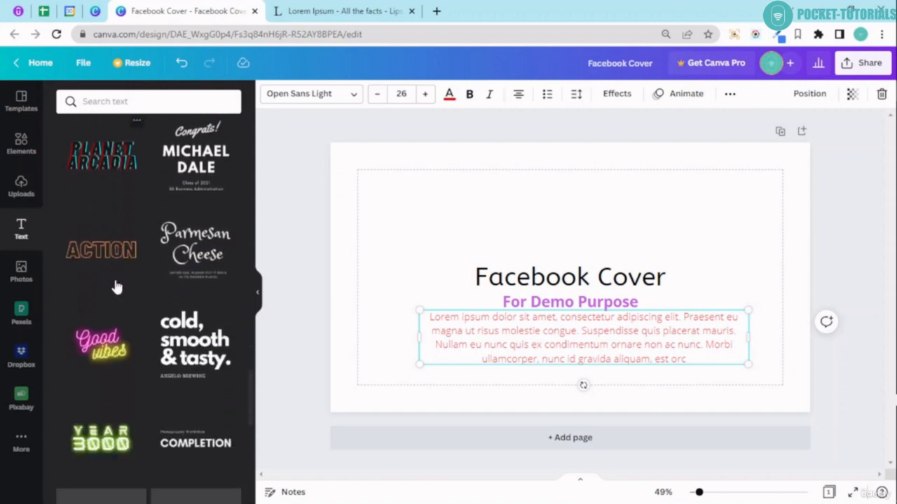
scroll(down, 3)
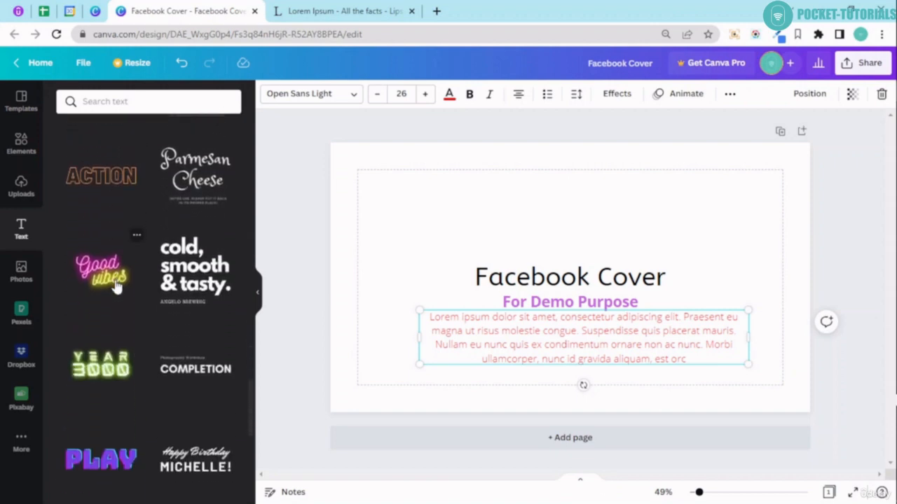
scroll(up, 3)
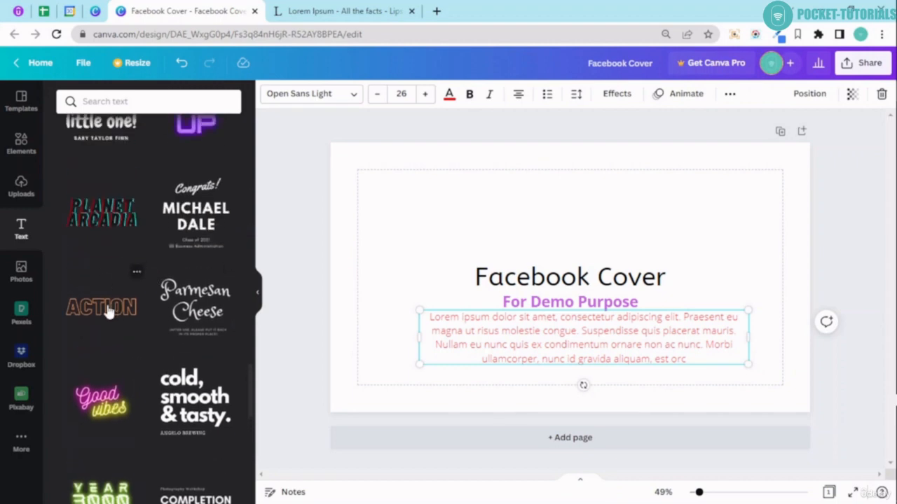
Insert the ACTION combination, resize it, move it above 'Facebook Cover' and colour it purple
click(102, 307)
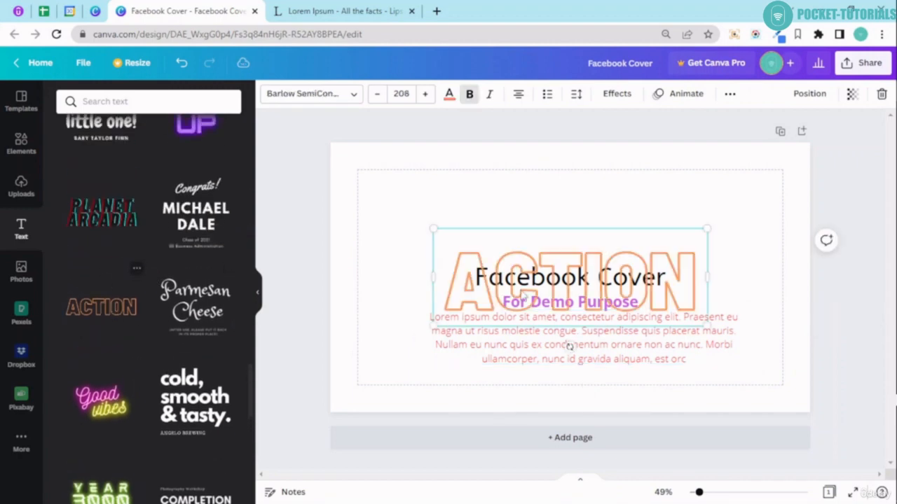
drag(568, 273, 567, 214)
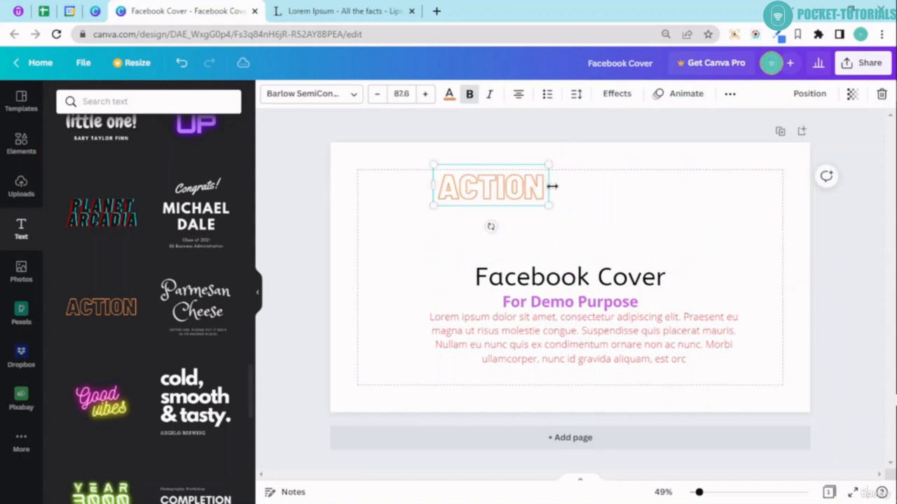
drag(491, 186, 536, 213)
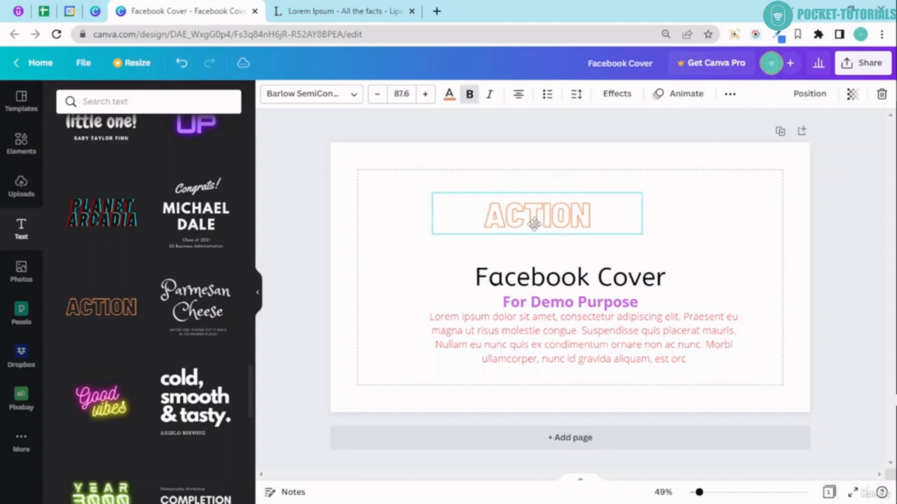
click(536, 215)
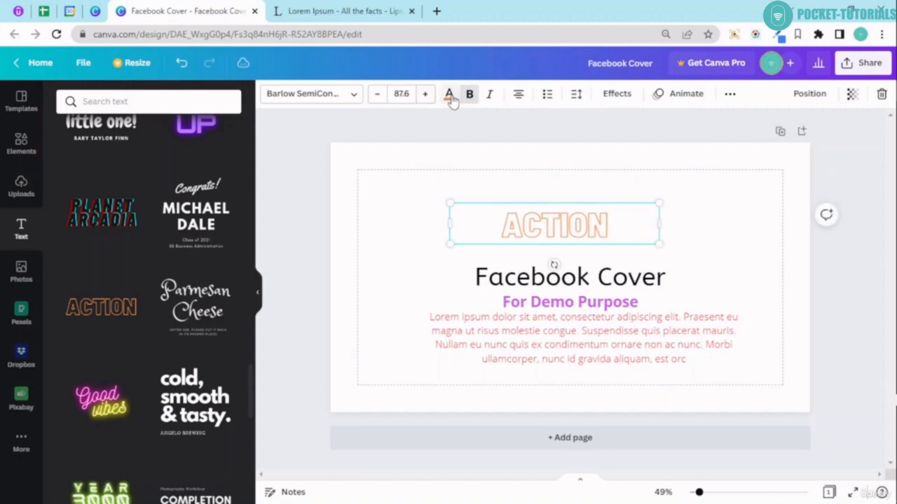
click(449, 94)
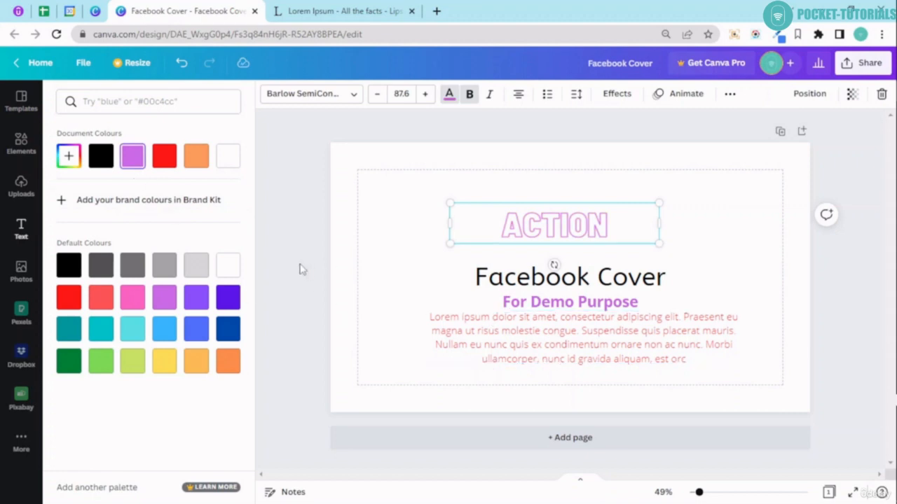
click(21, 229)
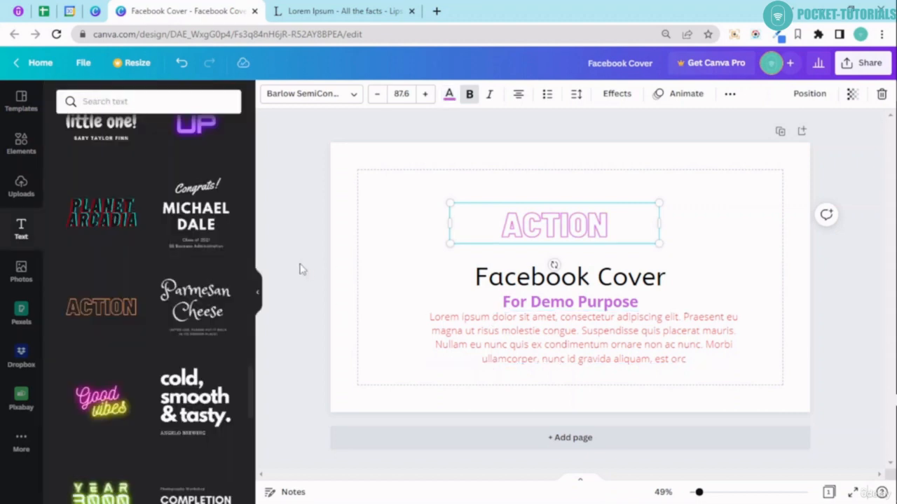
mouse_move(347, 311)
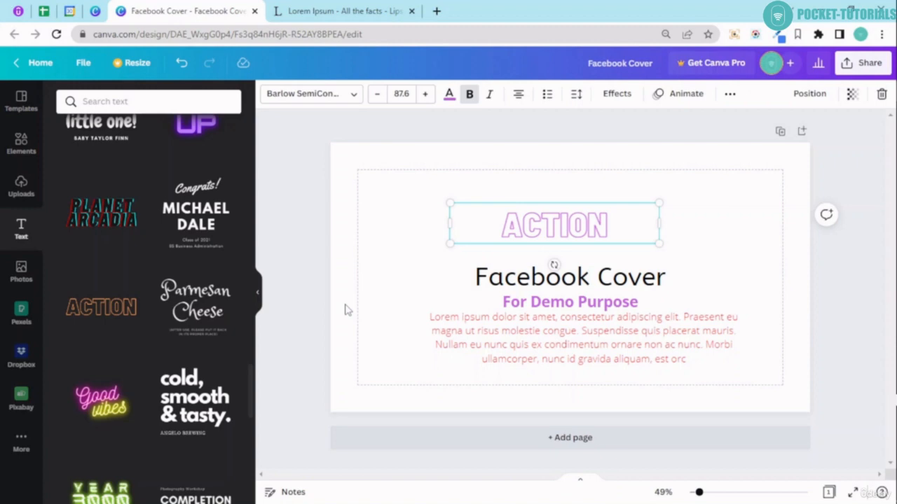